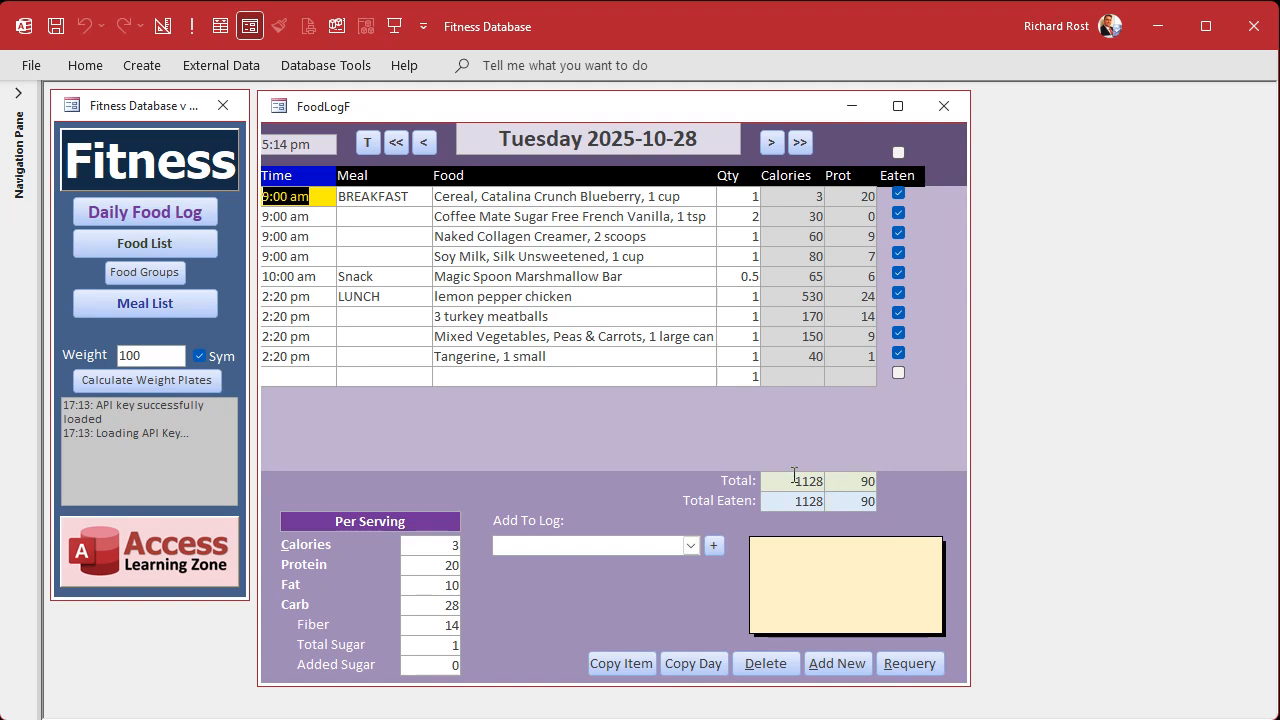
mouse_move(848, 478)
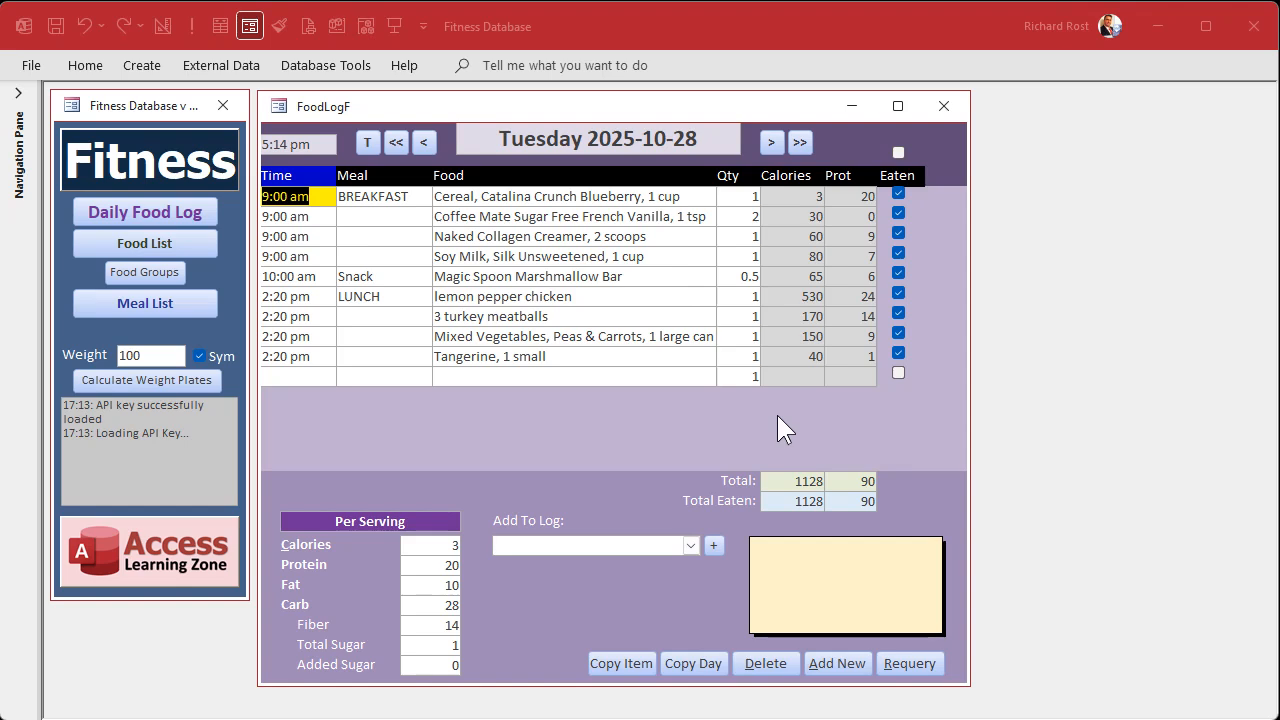
mouse_move(766, 448)
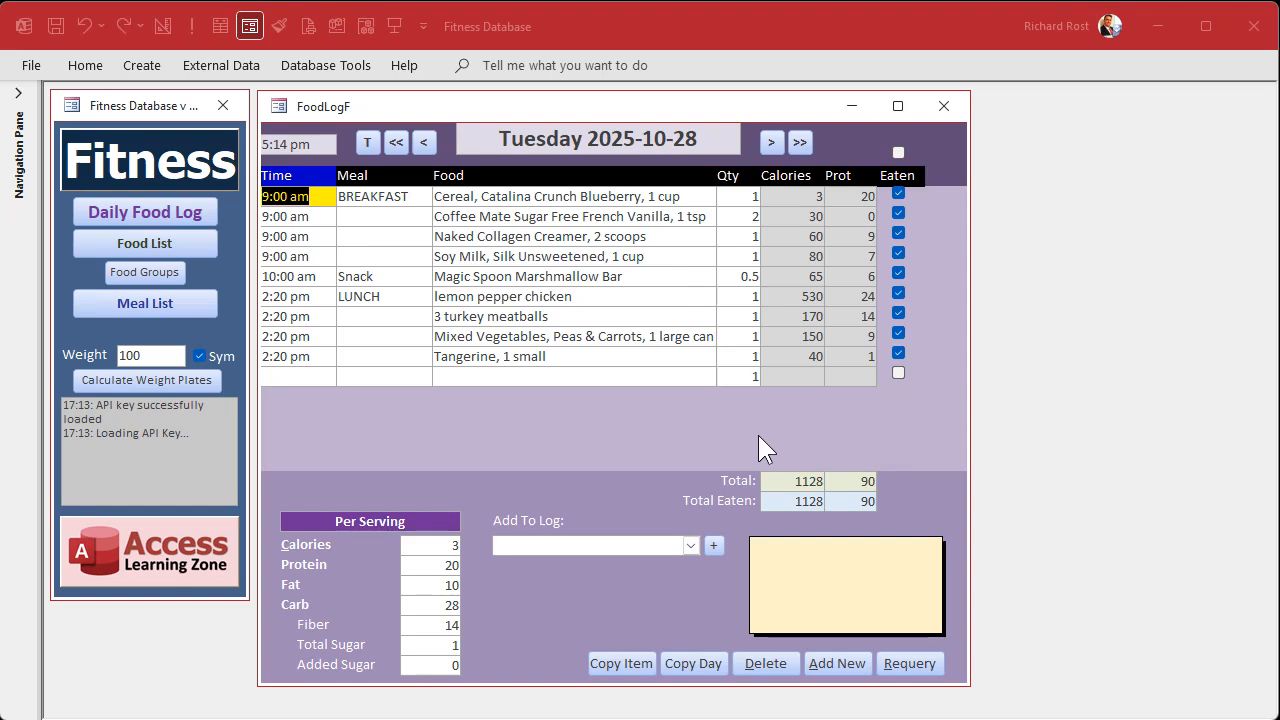
mouse_move(810, 455)
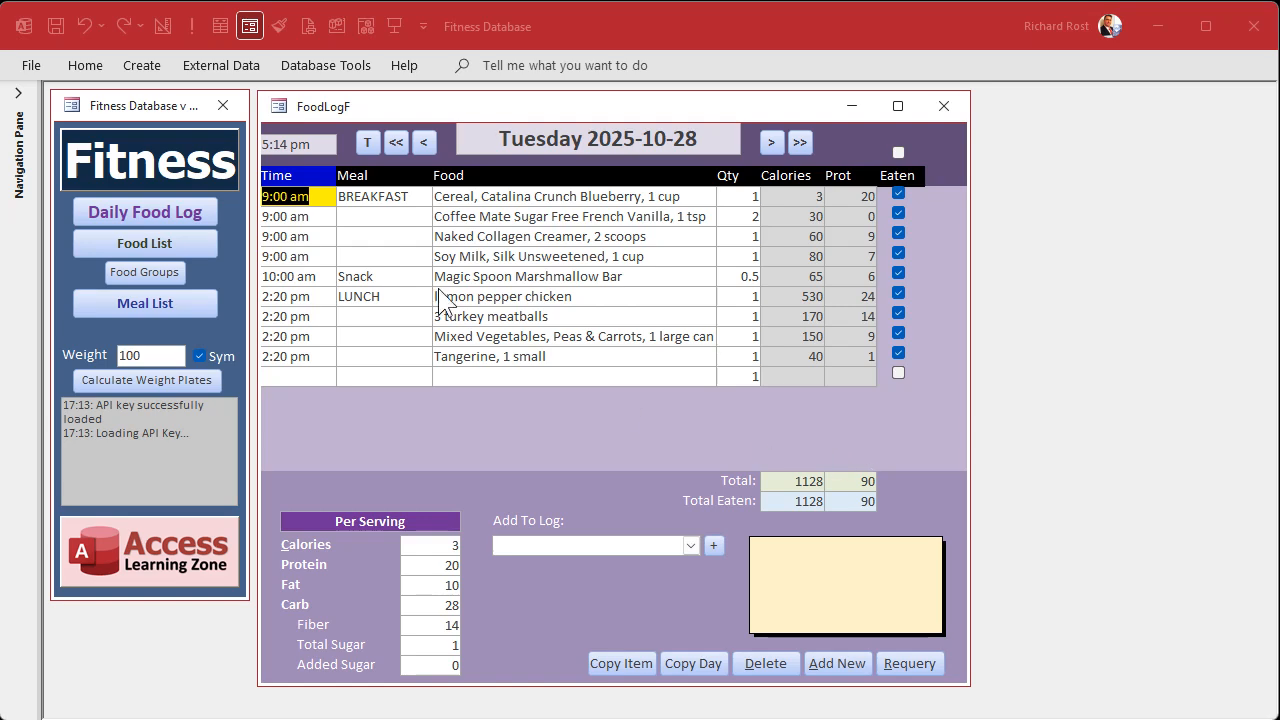
- Expand the Navigation Pane so all database objects are listed
left_click(18, 93)
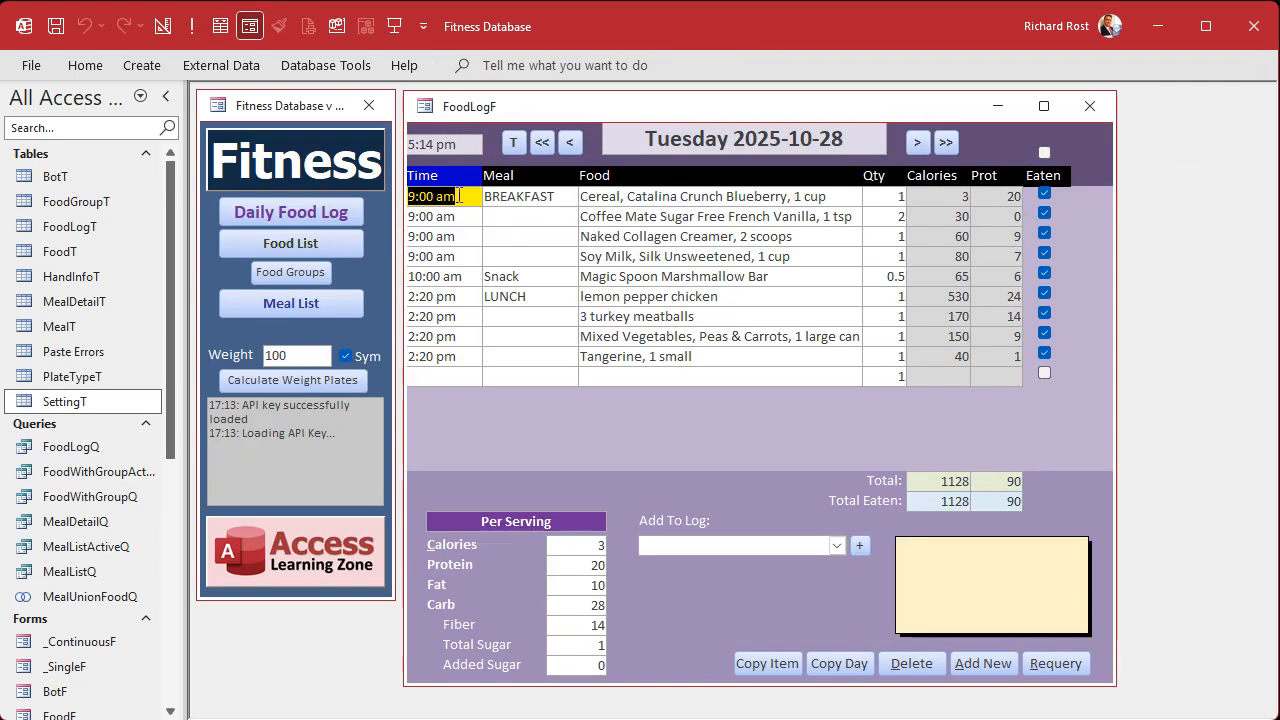
left_click(433, 196)
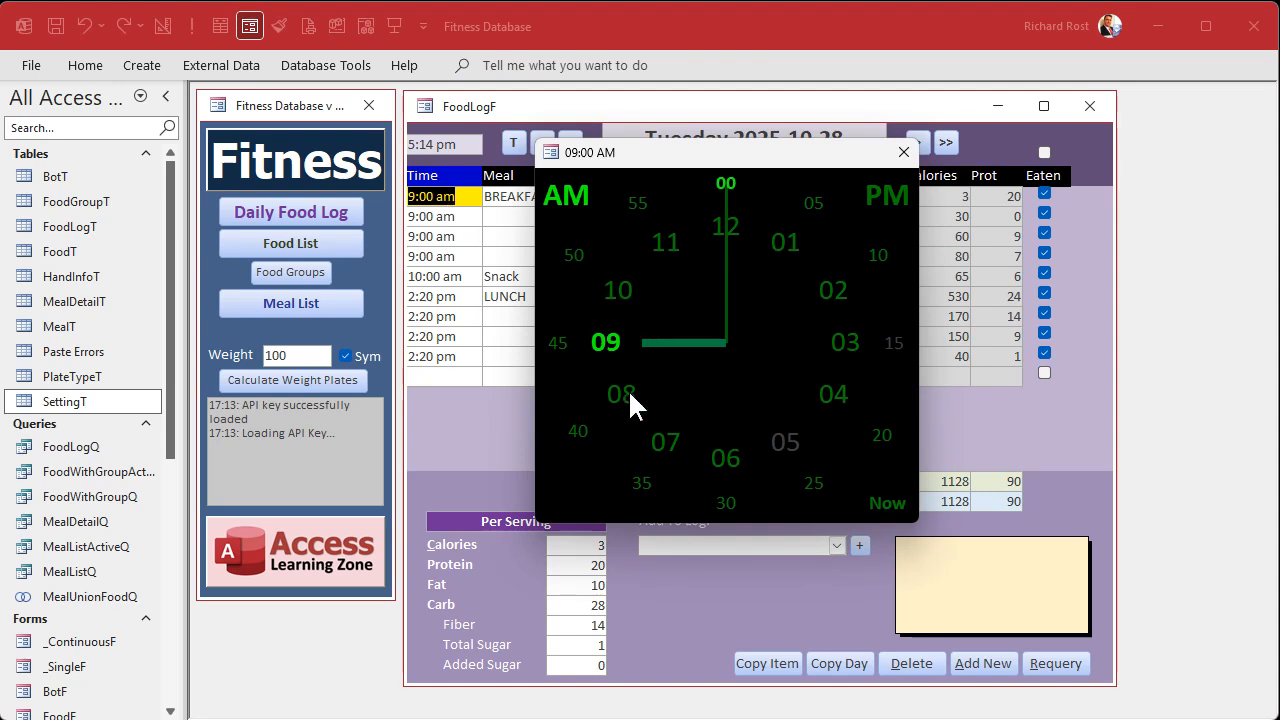
left_click(665, 242)
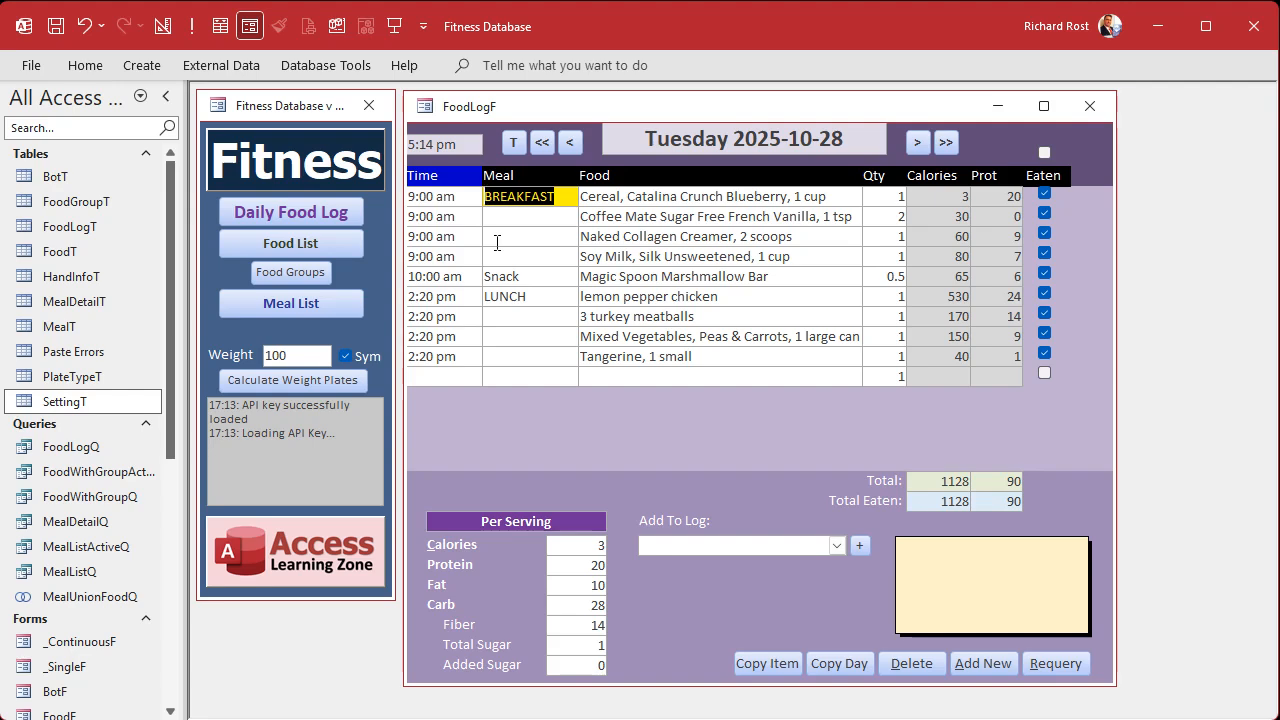
- Open SettingT and mark the WinTop to WinRight window position records at its end
double_click(65, 401)
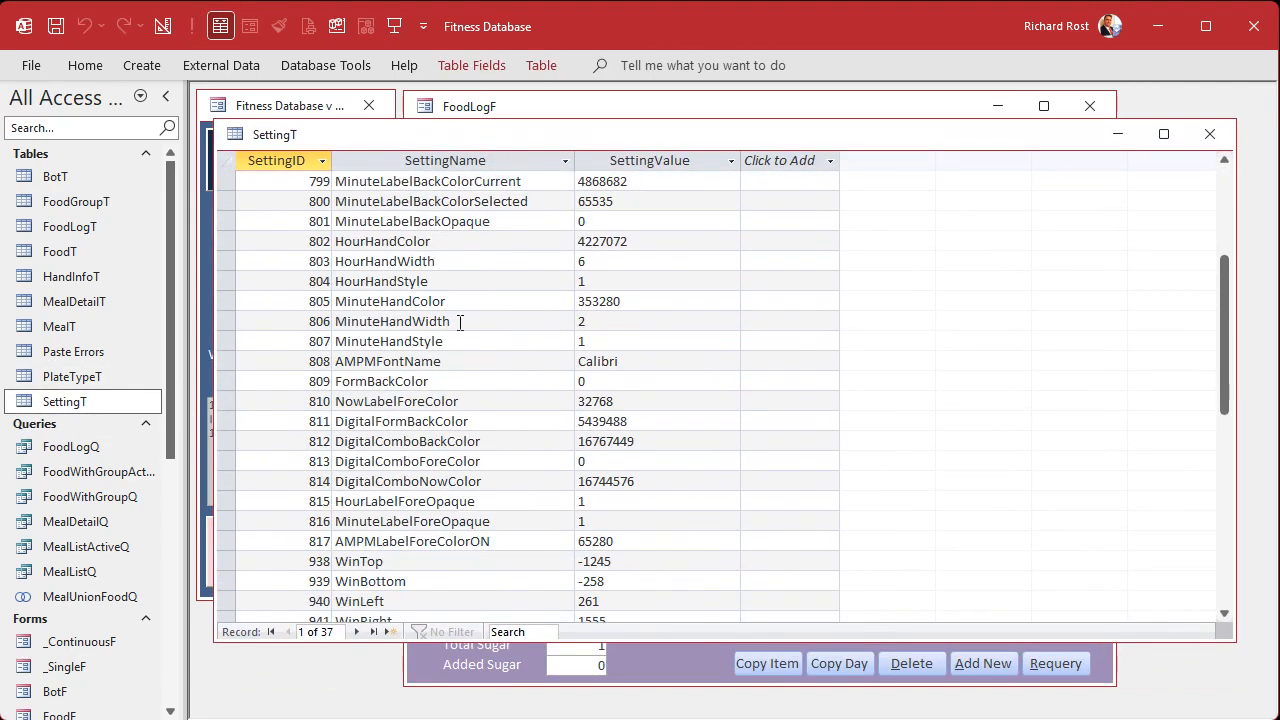
scroll("down", 3)
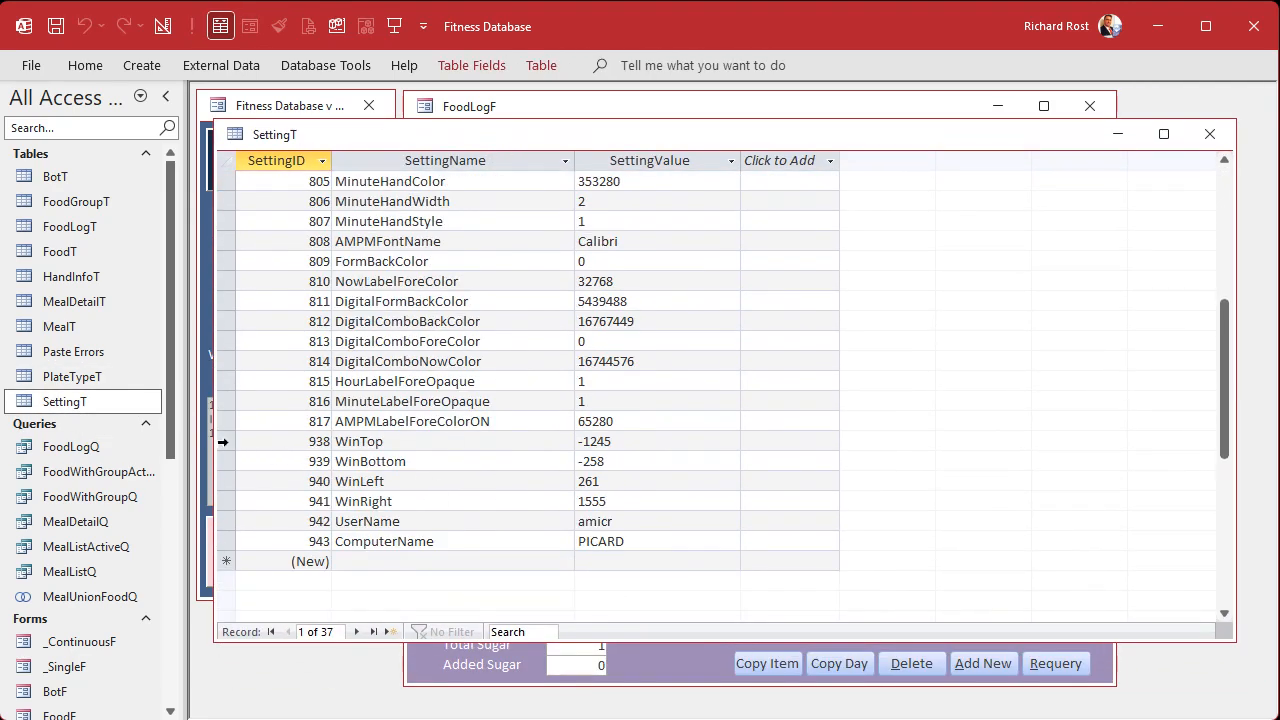
left_click_drag(224, 441, 224, 501)
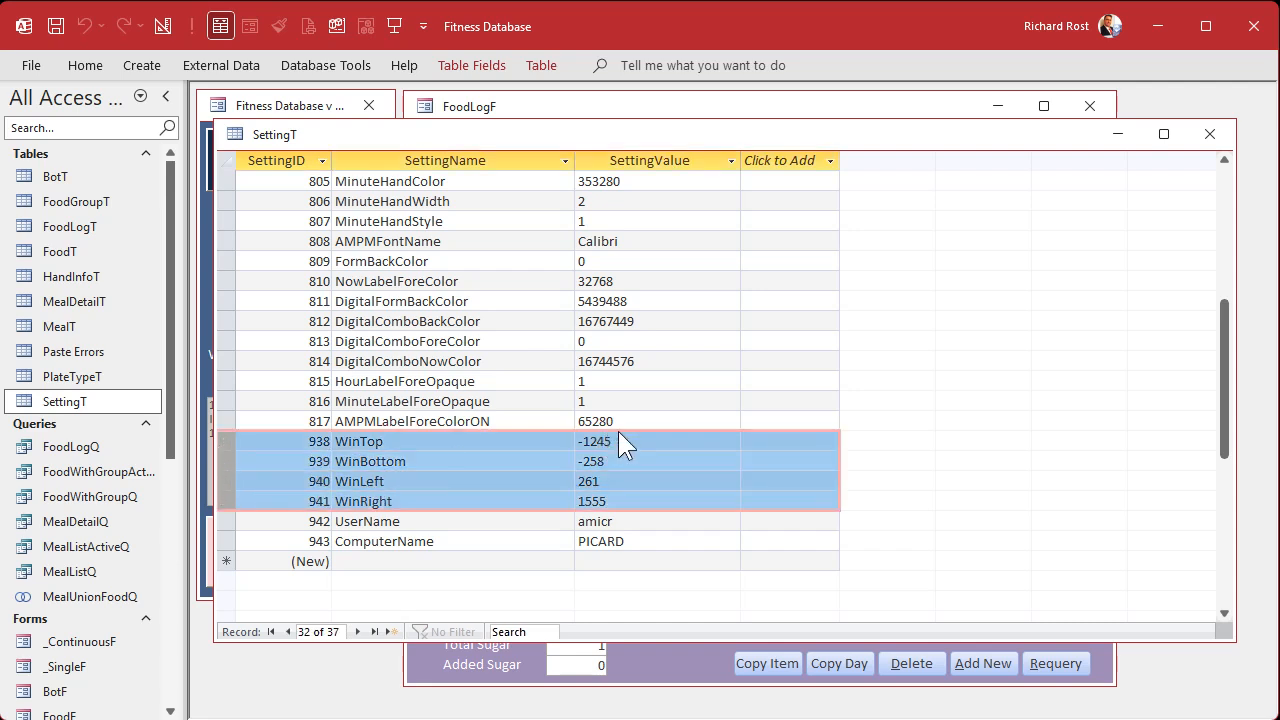
mouse_move(408, 466)
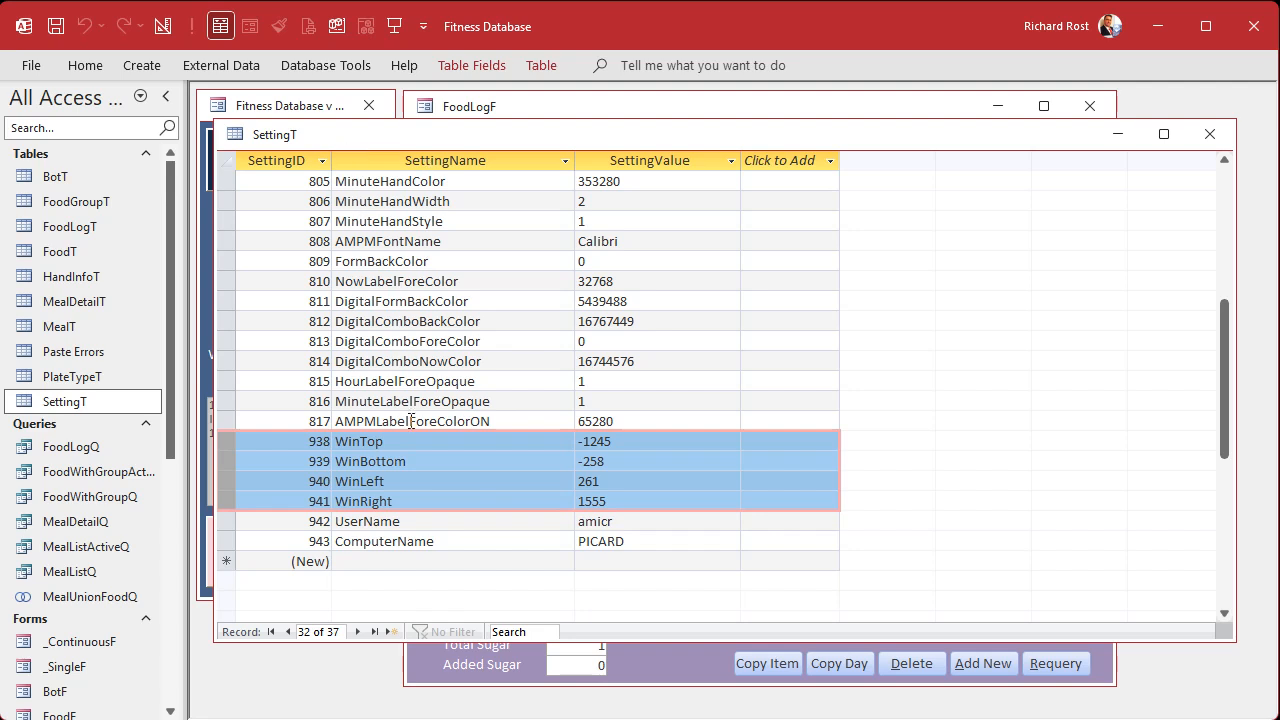
mouse_move(460, 403)
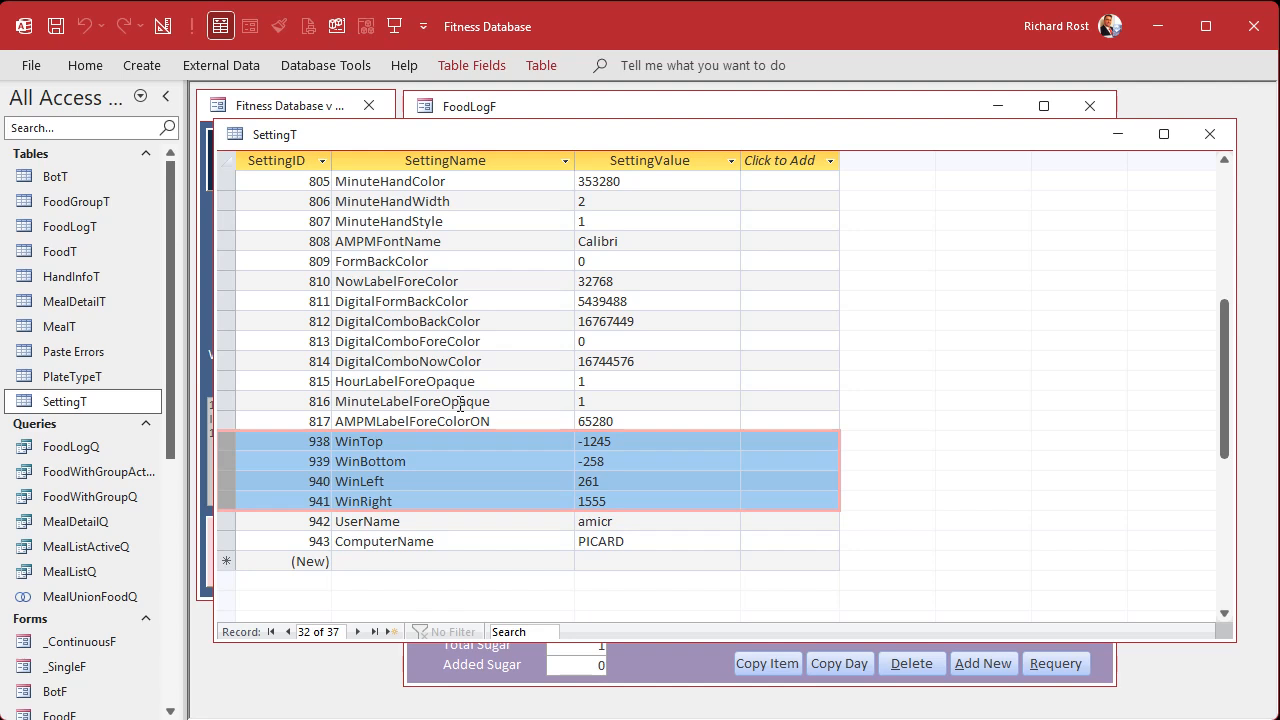
mouse_move(862, 146)
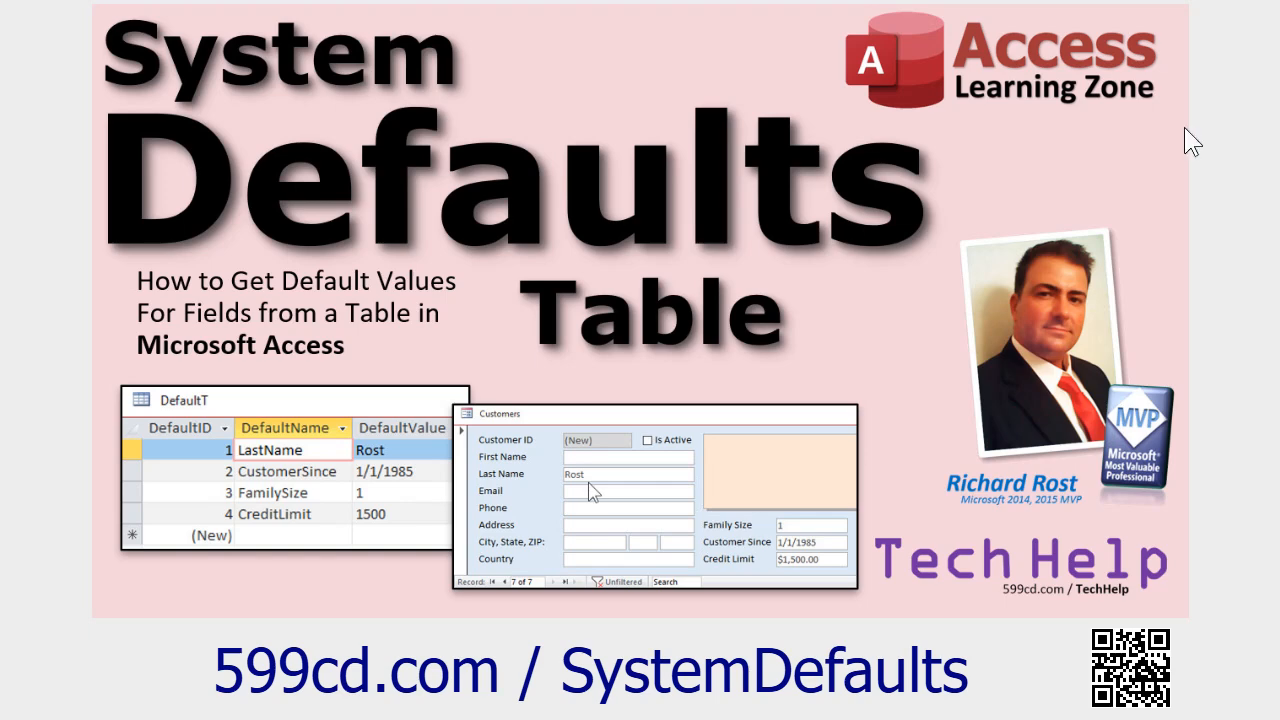
mouse_move(200, 525)
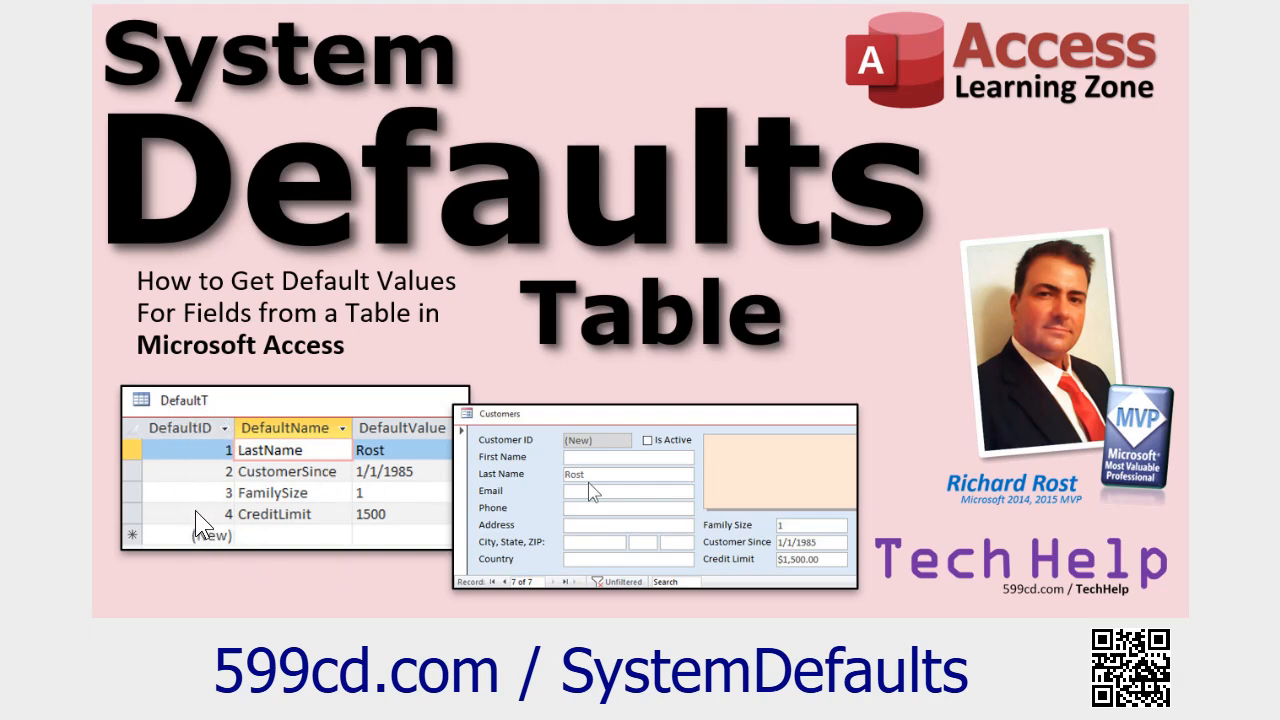
mouse_move(812, 350)
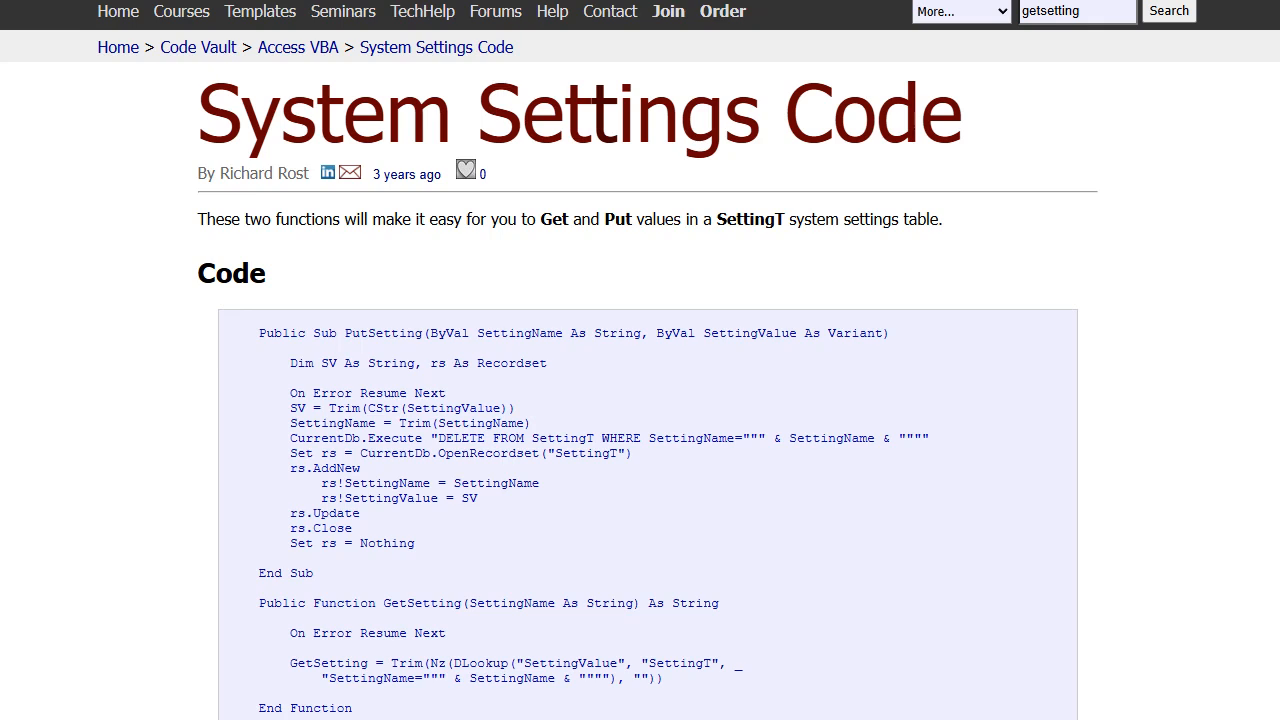
- Scroll the System Settings Code page and highlight the CreateSettingT routine name
scroll("down", 3)
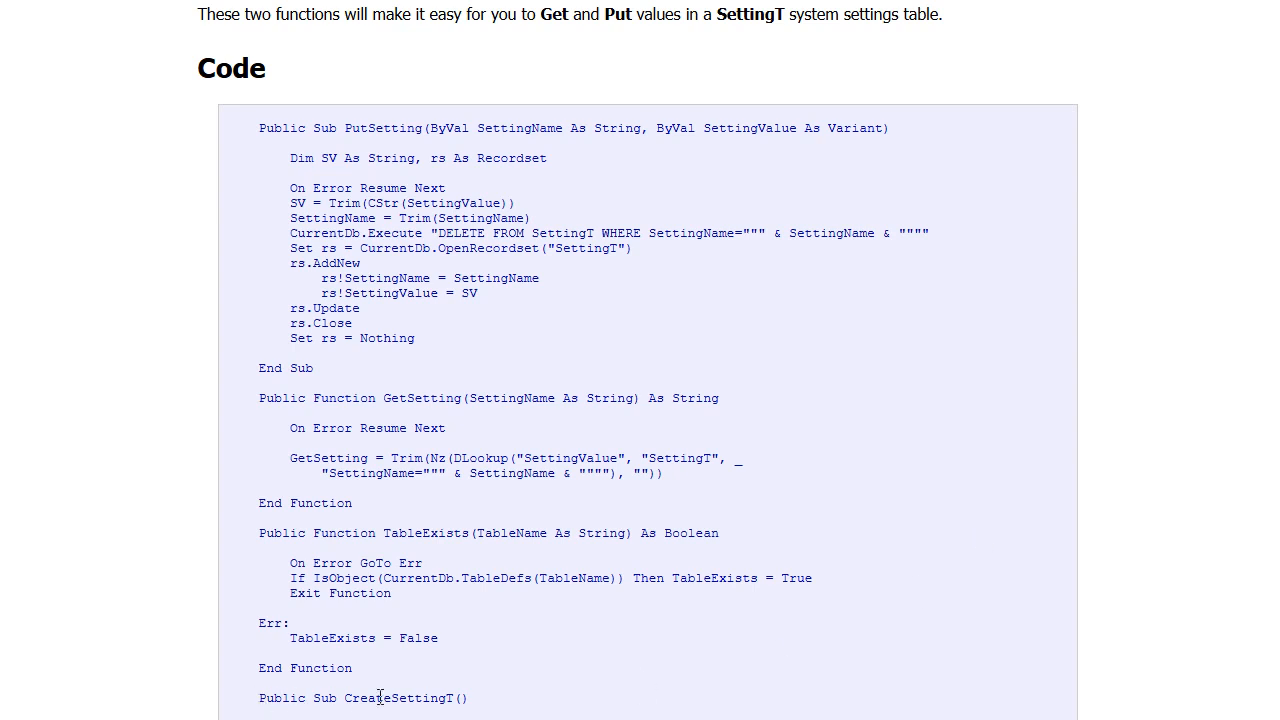
double_click(398, 698)
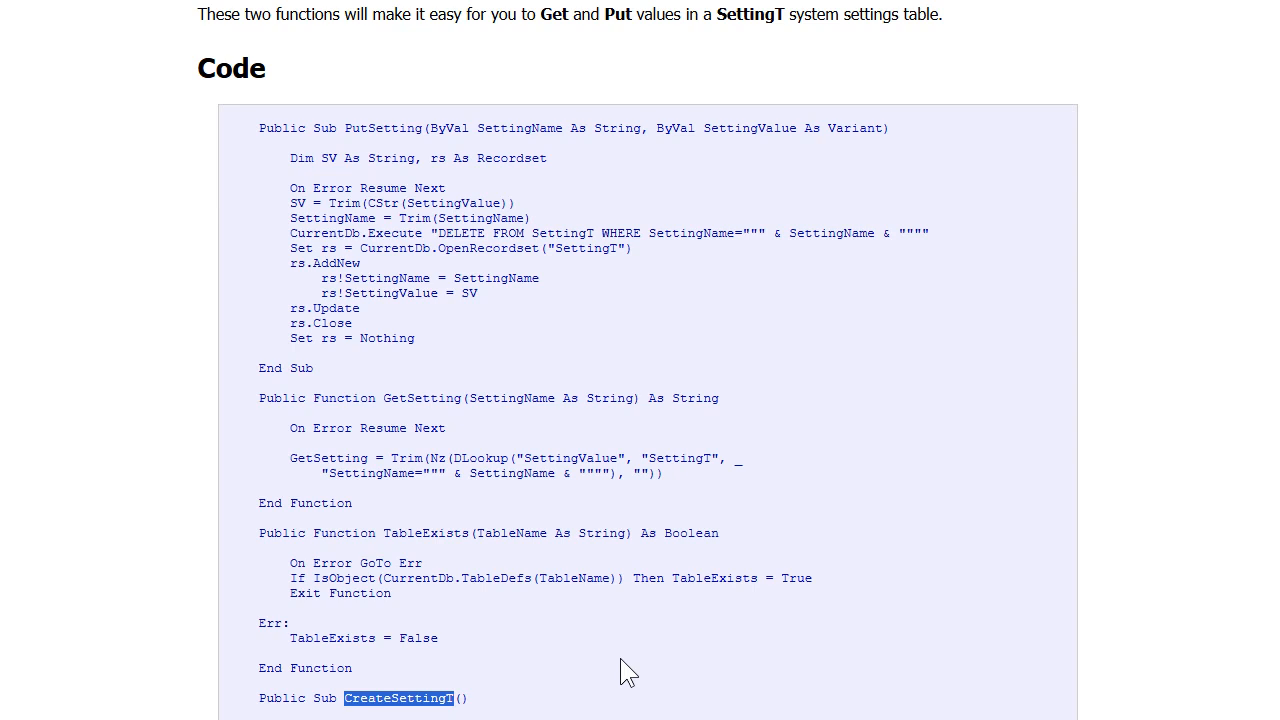
mouse_move(892, 620)
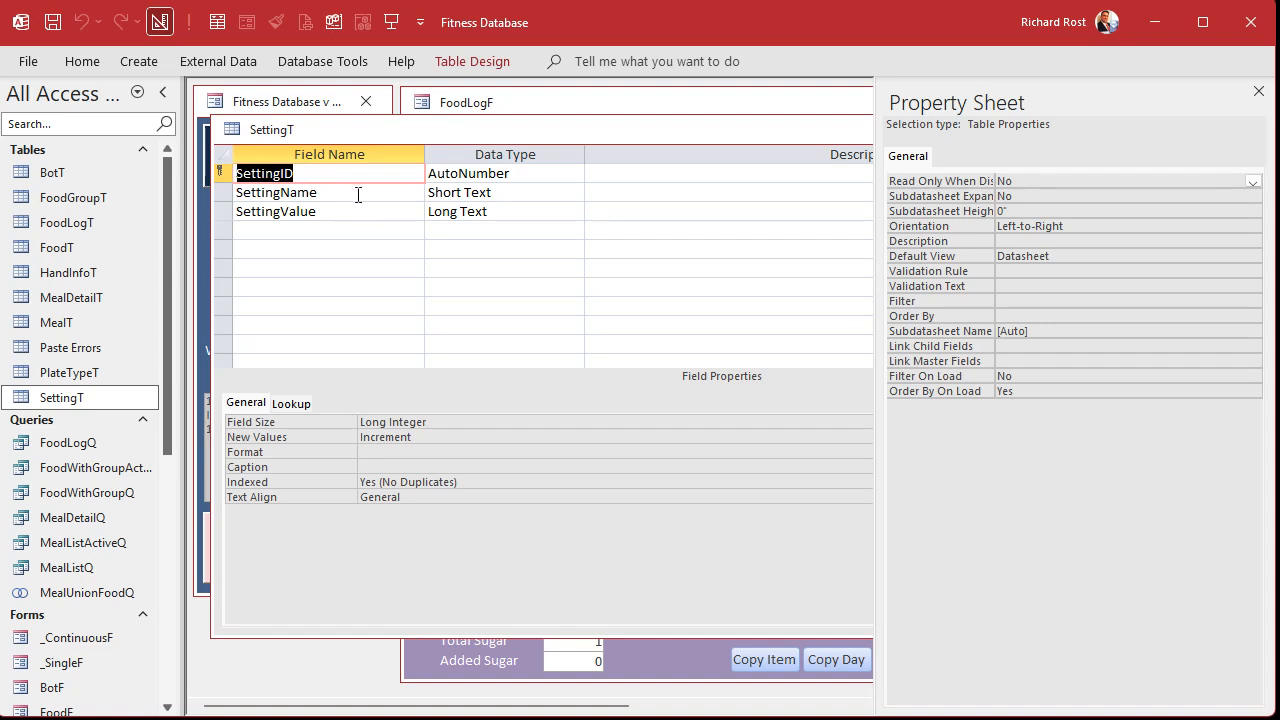
- Review the SettingName field's properties in design, then return to the table's records
left_click(276, 192)
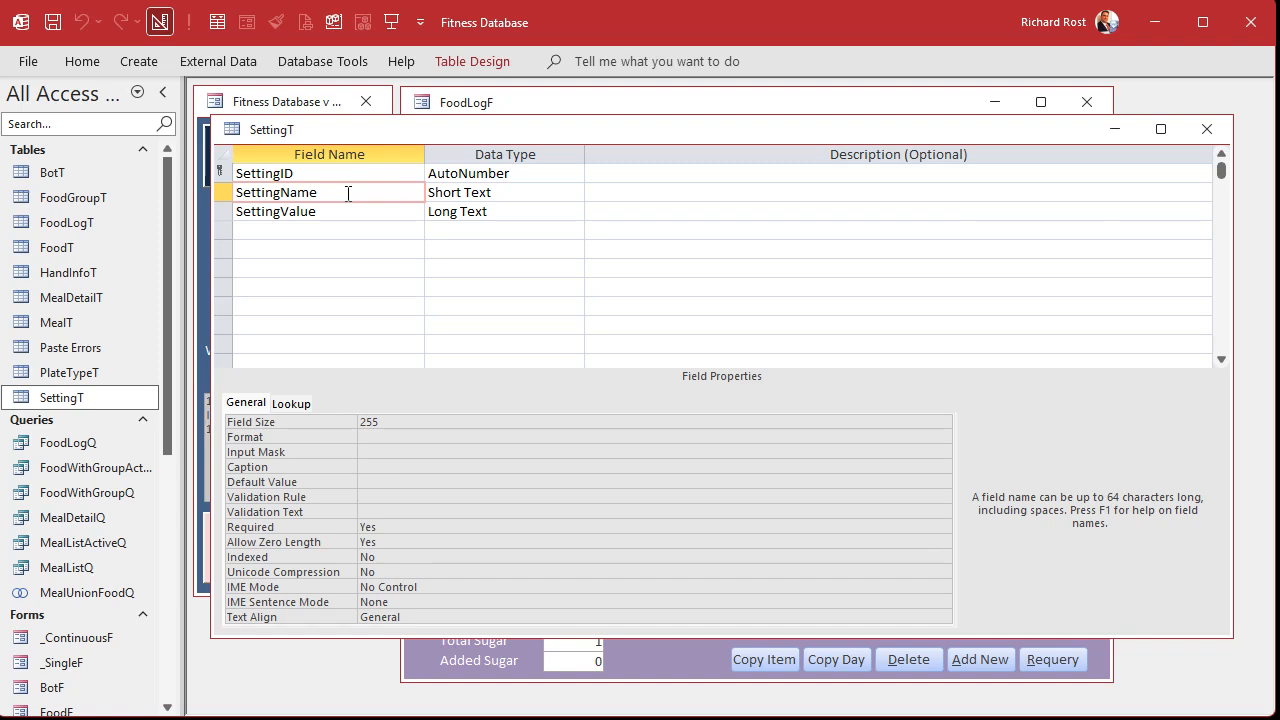
mouse_move(330, 211)
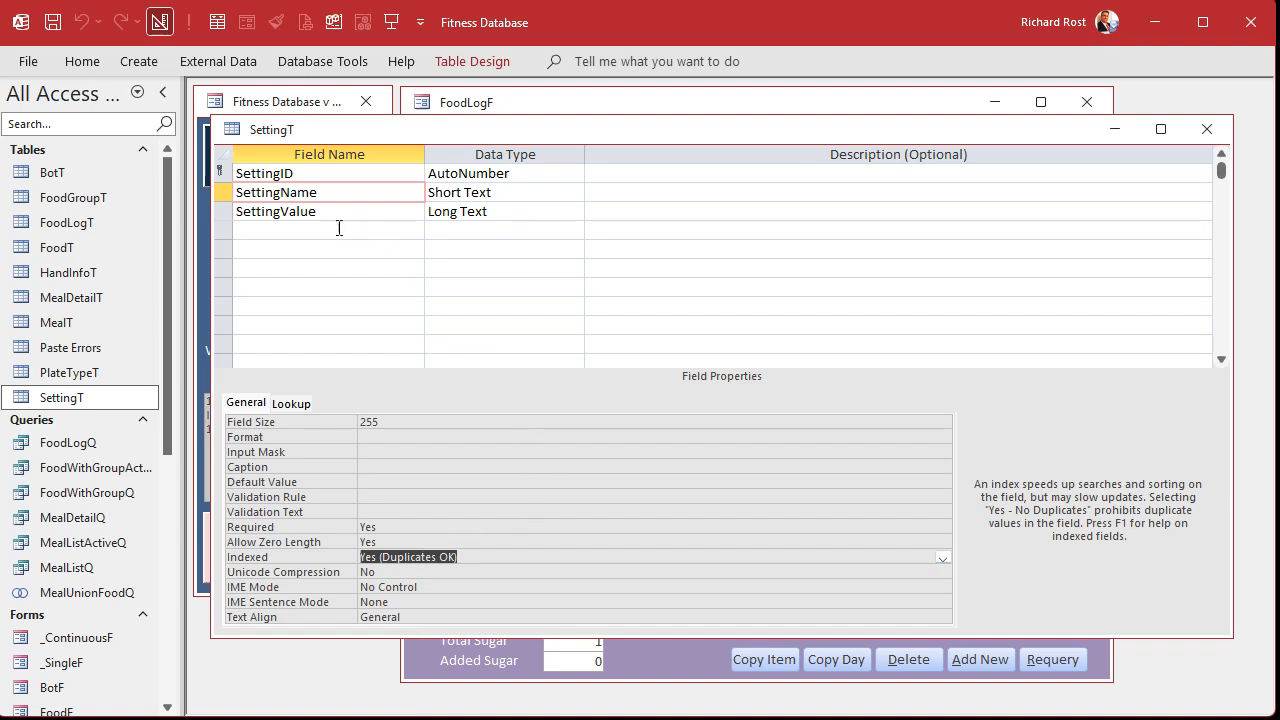
left_click(328, 230)
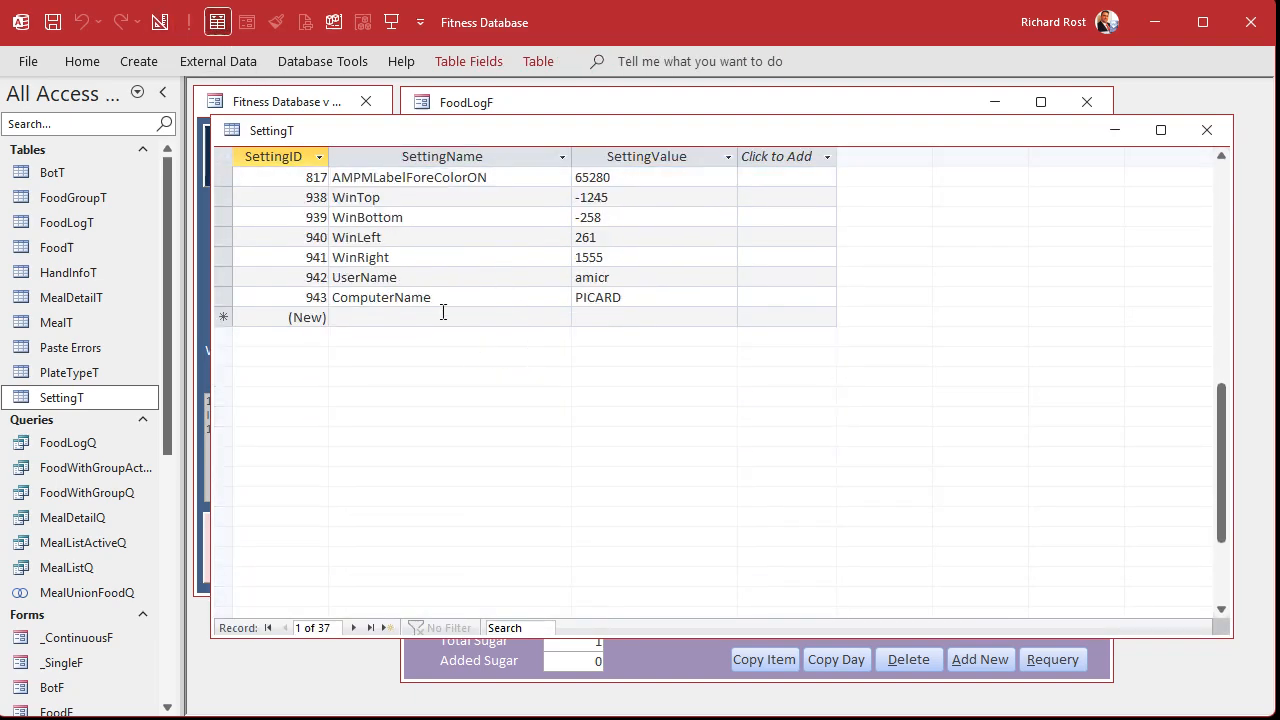
- Add settings DailyCalorieGoal = 2000 and start DailyProteinGoal in new SettingT records
left_click(442, 317)
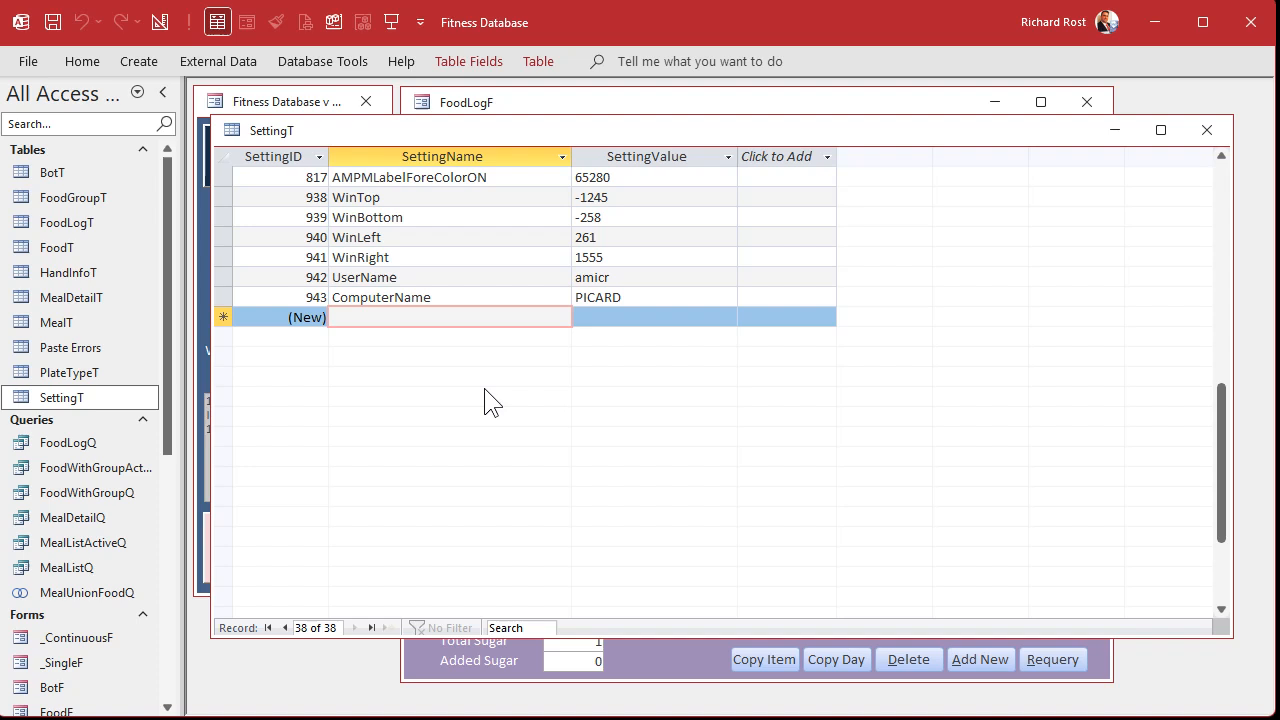
type("Daily")
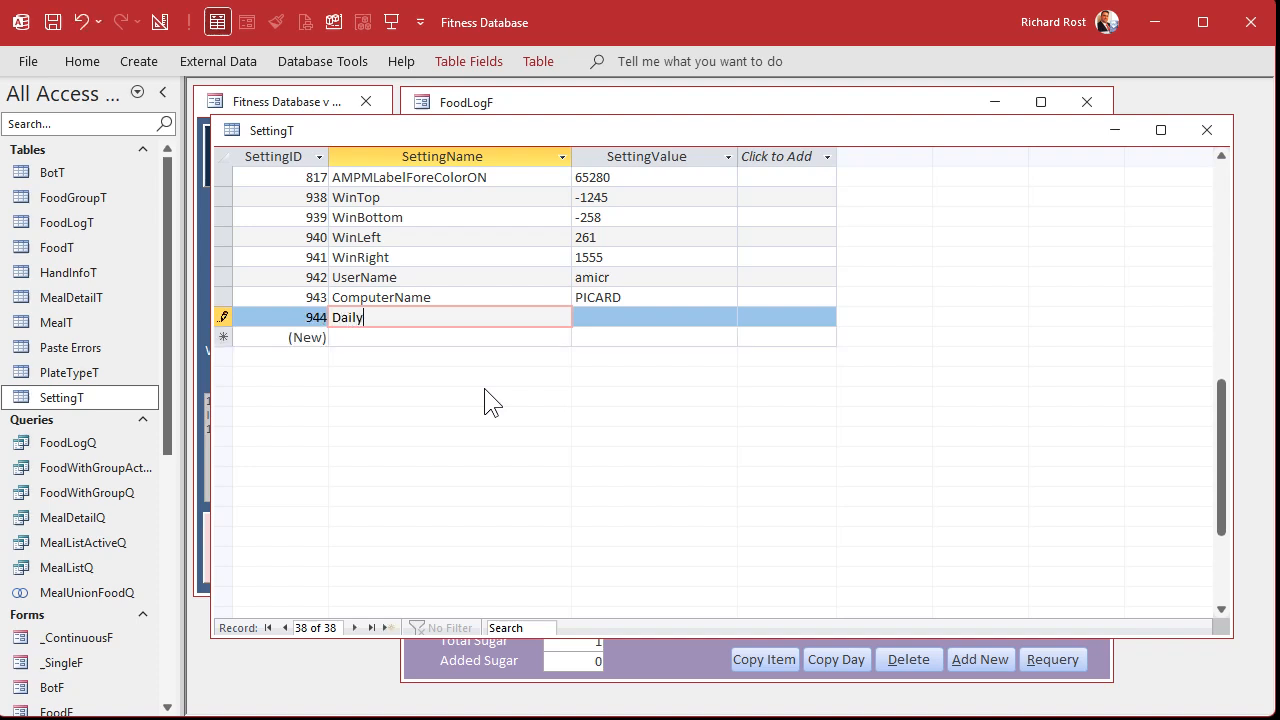
type("CalorieGoal")
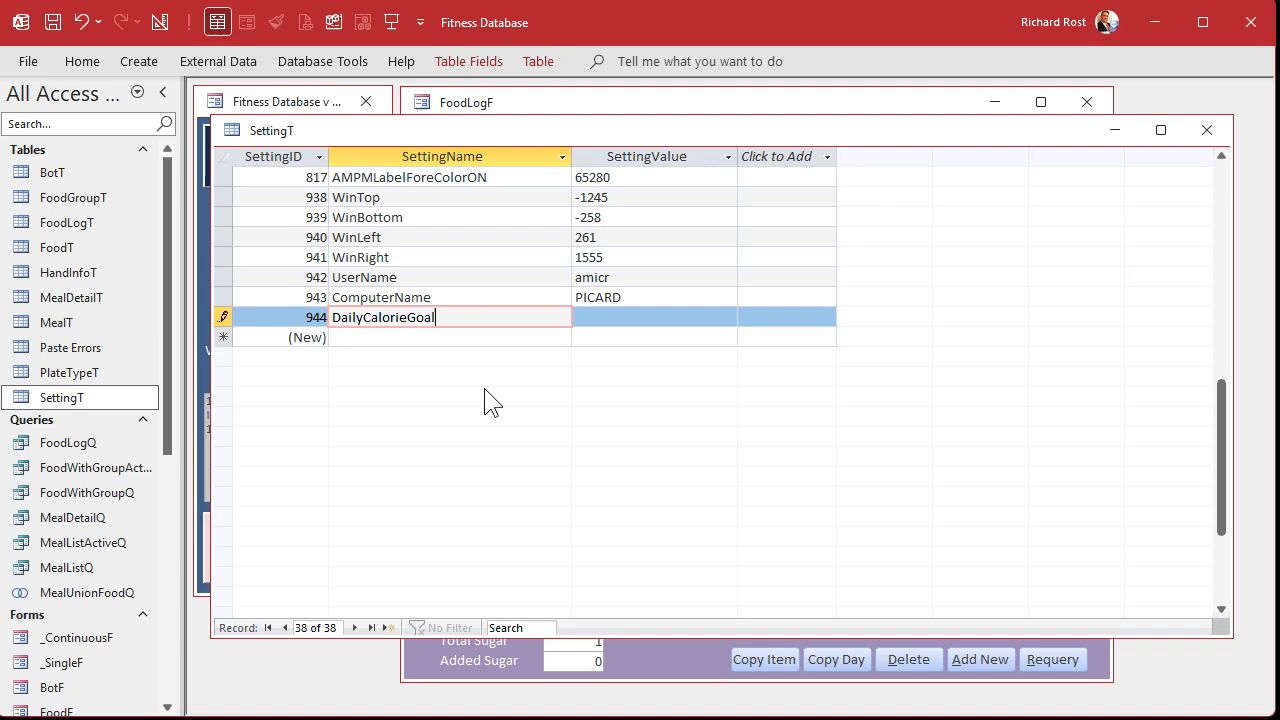
type("2000")
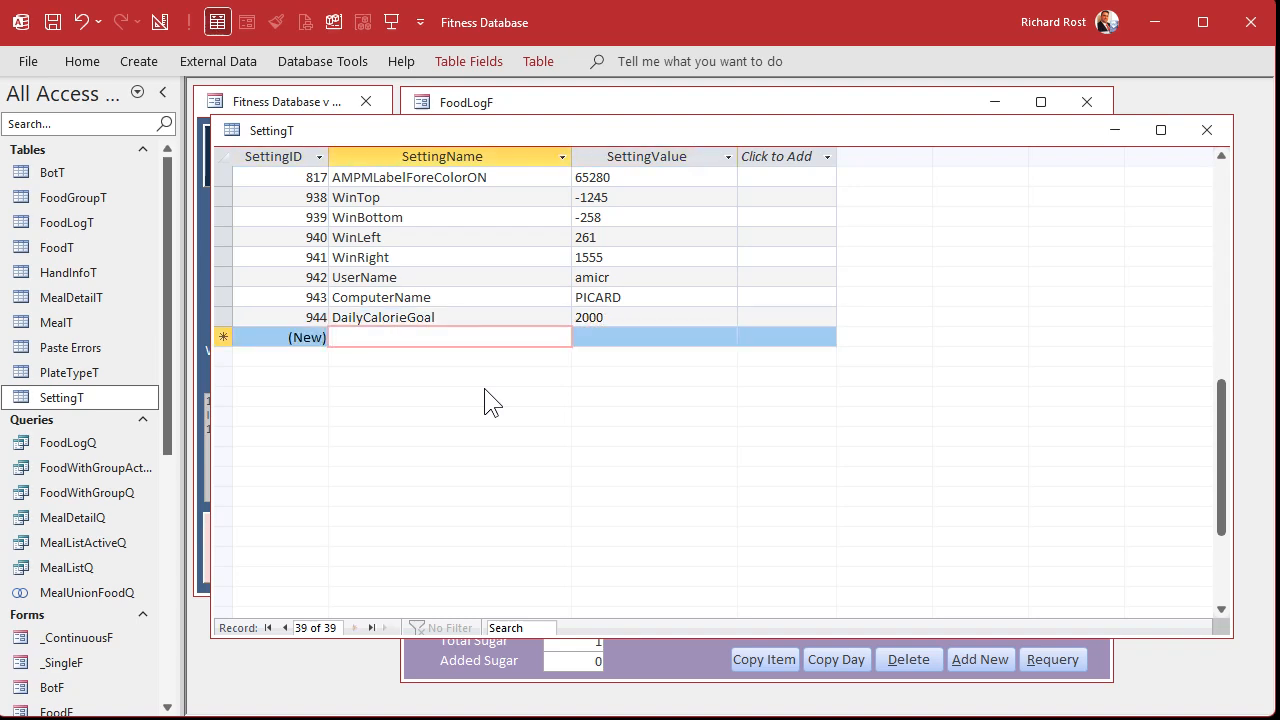
type("DailyProteinGoal")
left_click(654, 337)
type("200")
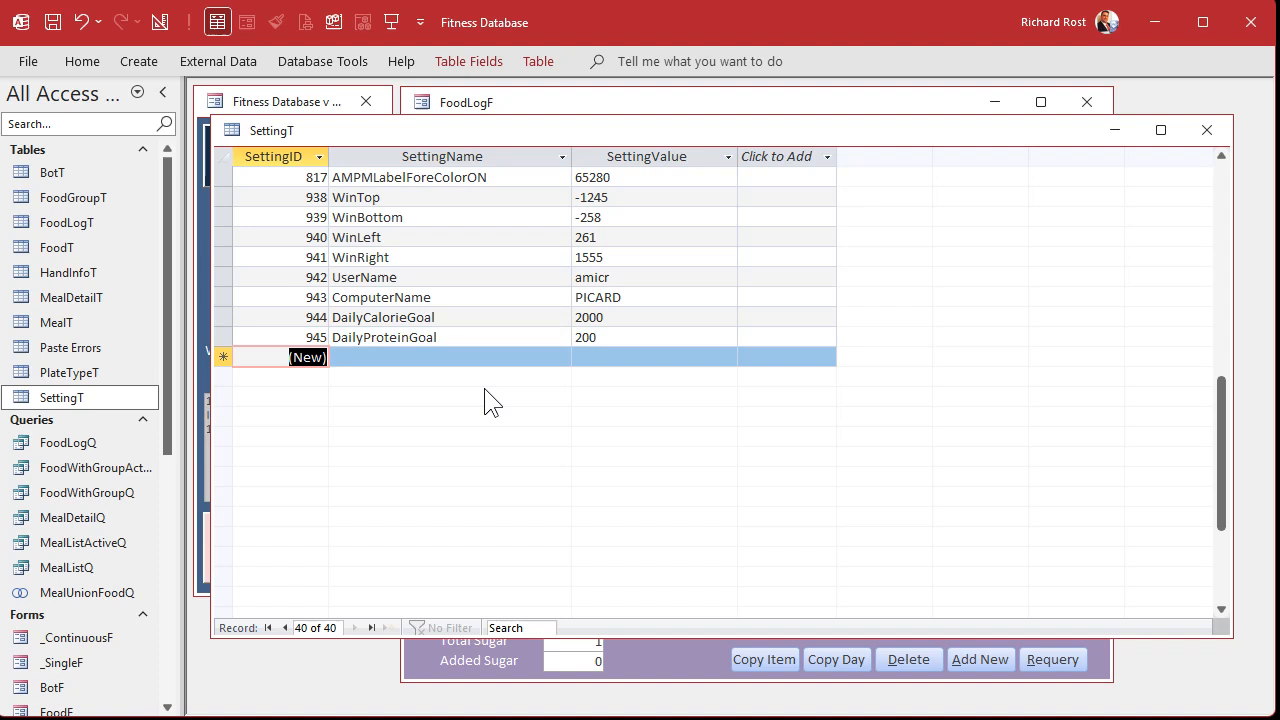
mouse_move(497, 402)
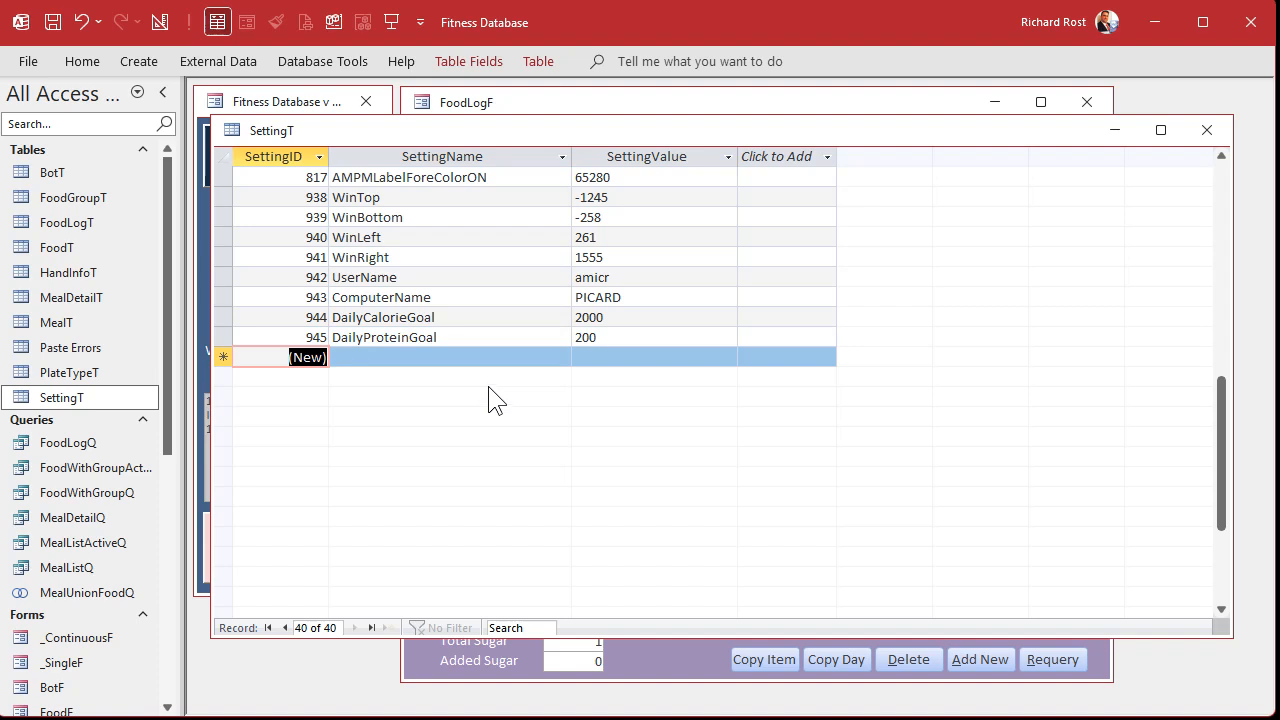
mouse_move(484, 400)
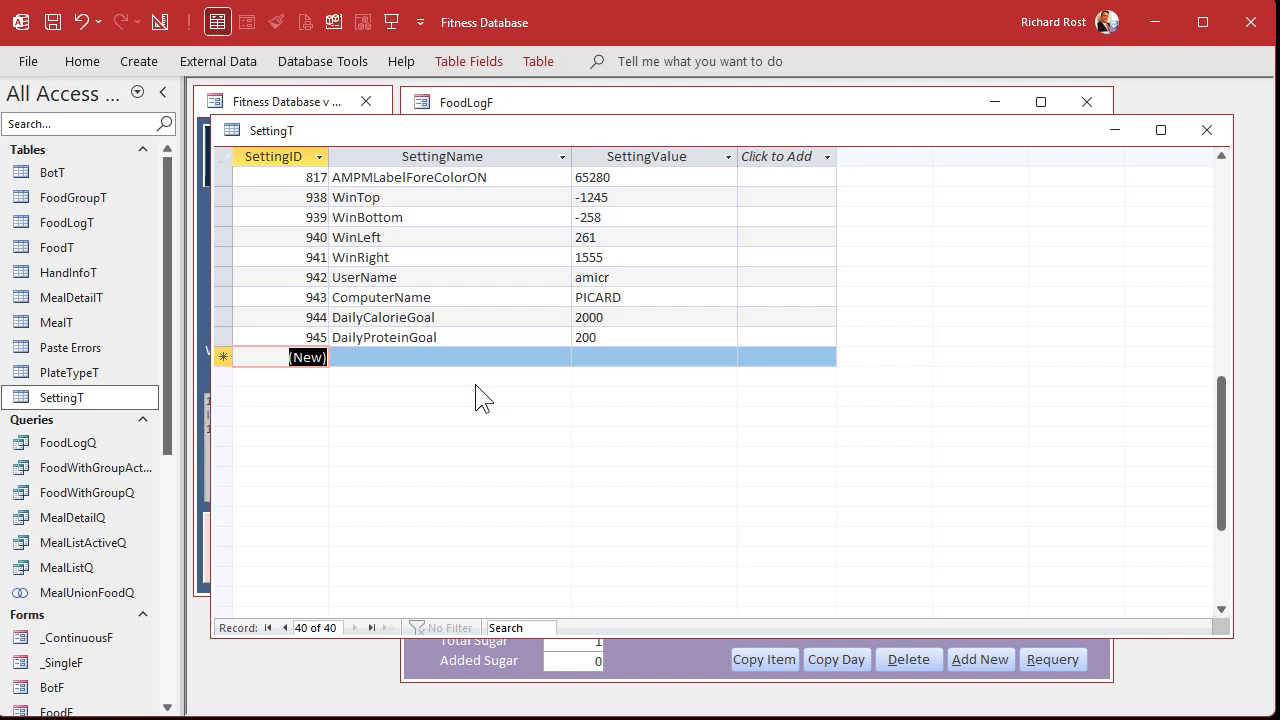
mouse_move(570, 317)
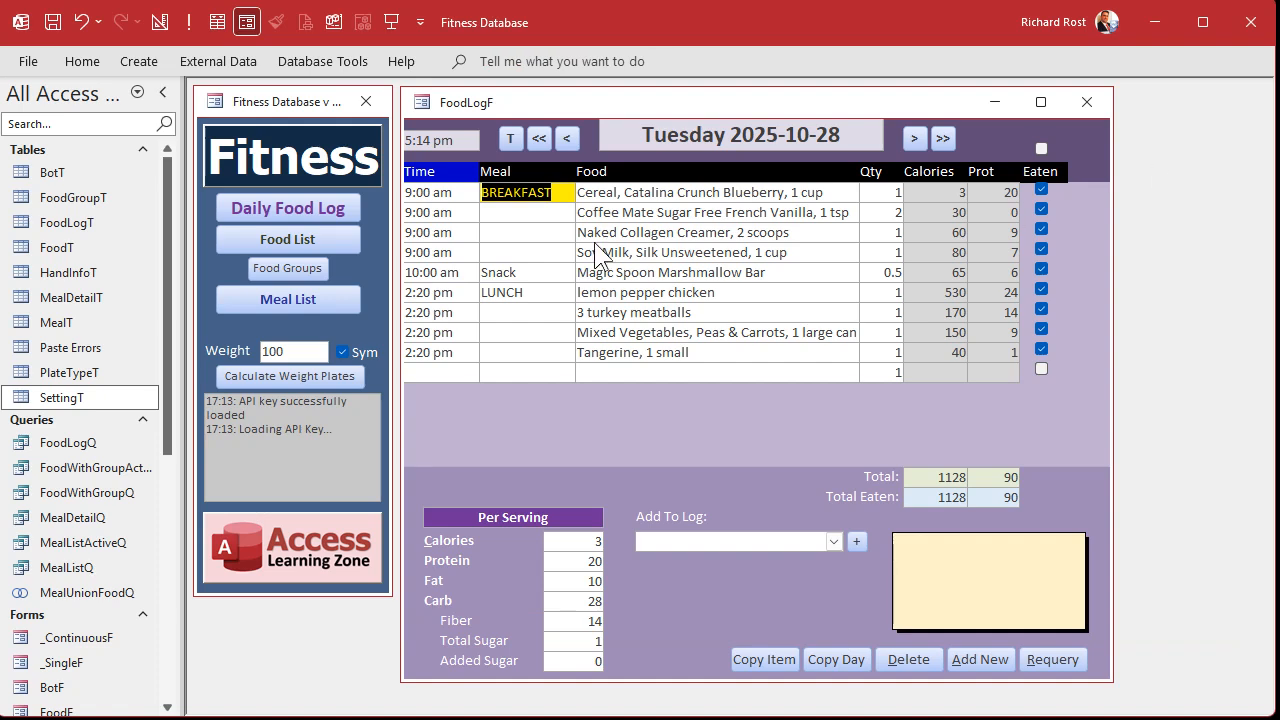
mouse_move(554, 244)
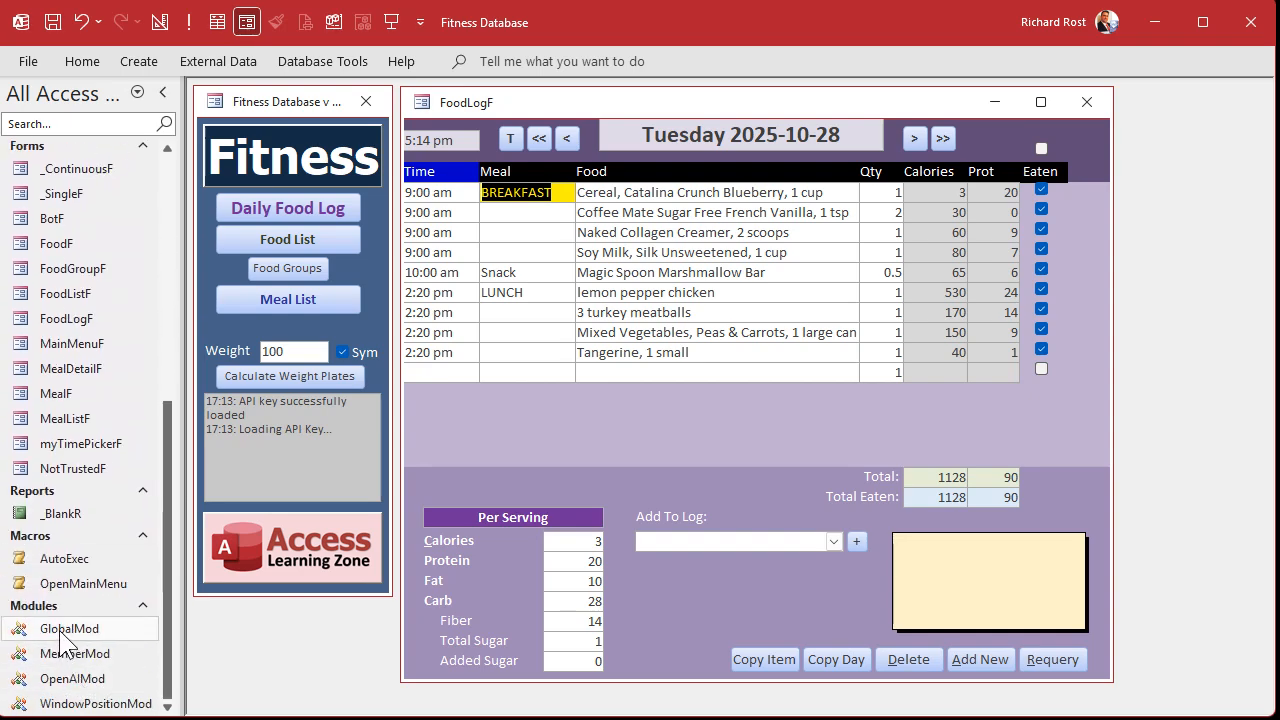
- Open GlobalMod and review PutSetting's SettingName and ByVal SettingValue As Variant parameters
double_click(69, 628)
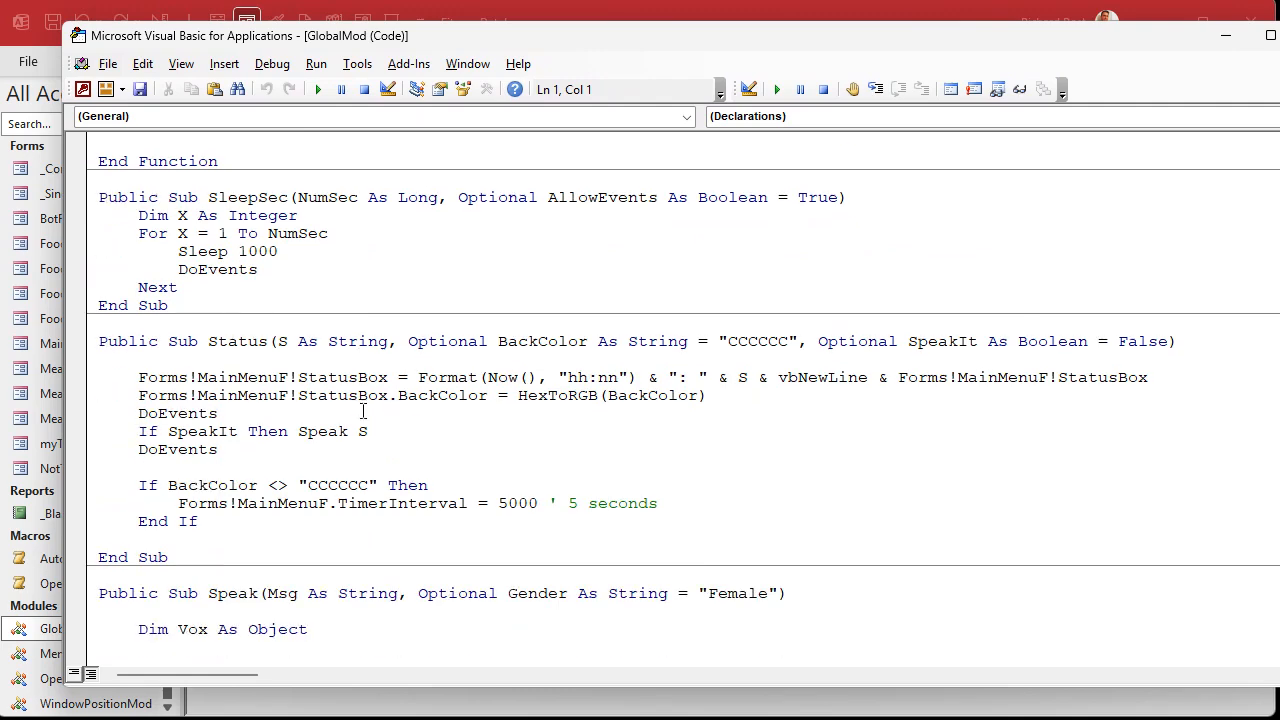
scroll("down", 3)
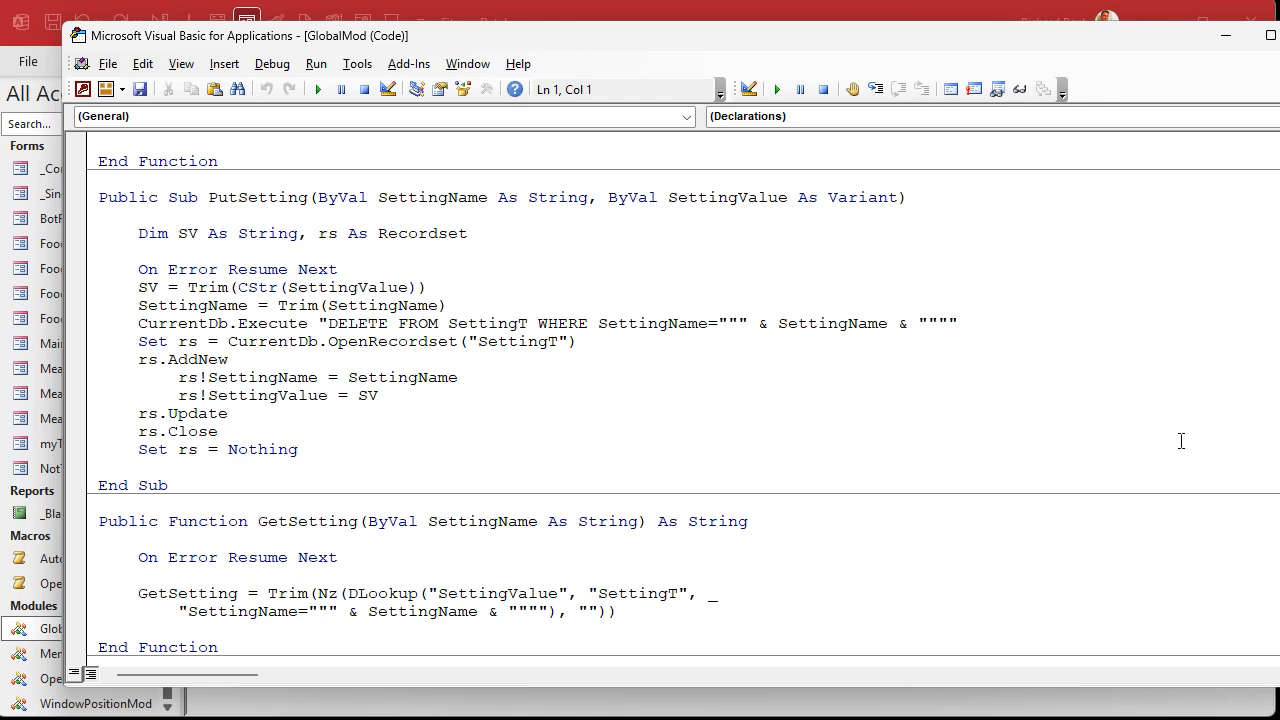
mouse_move(267, 202)
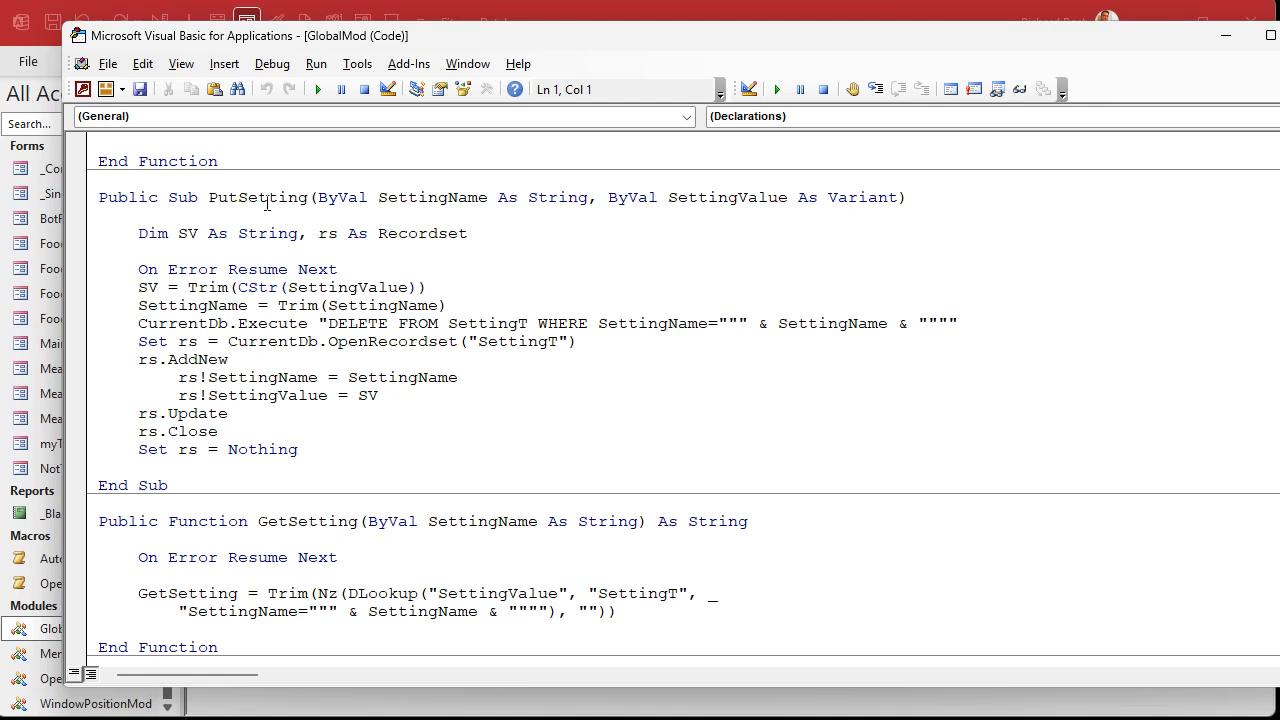
double_click(432, 197)
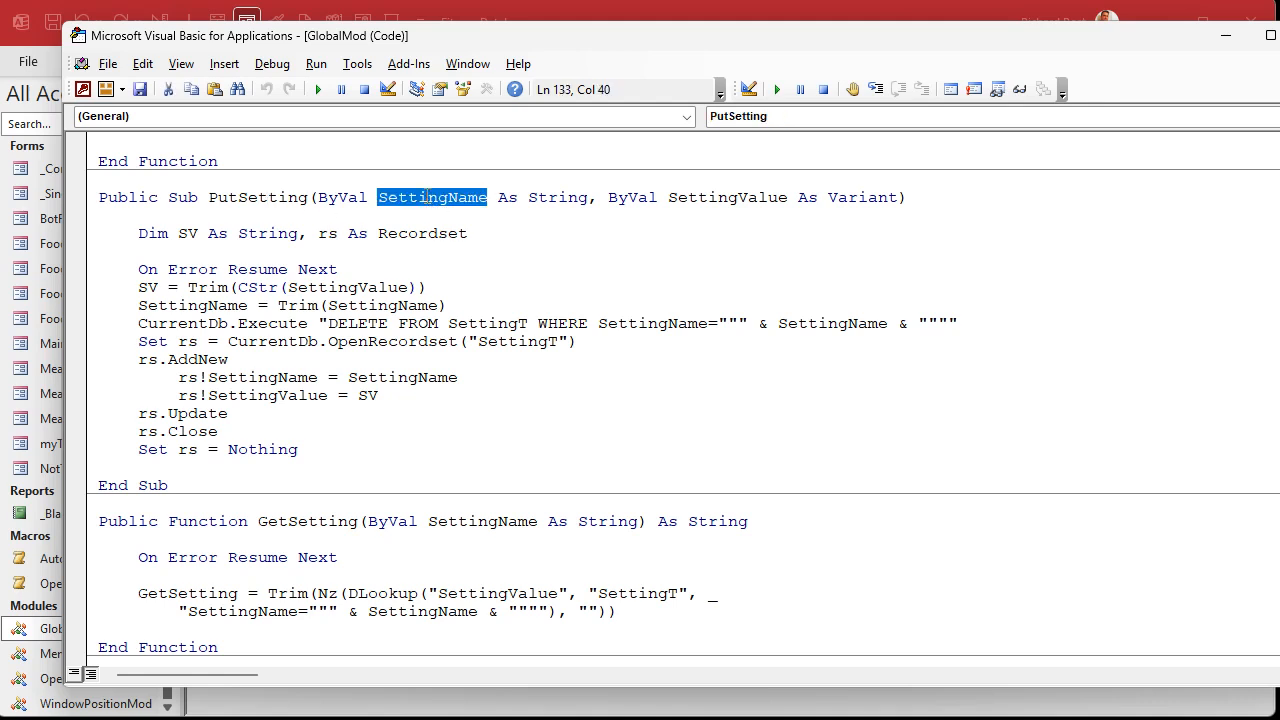
double_click(726, 197)
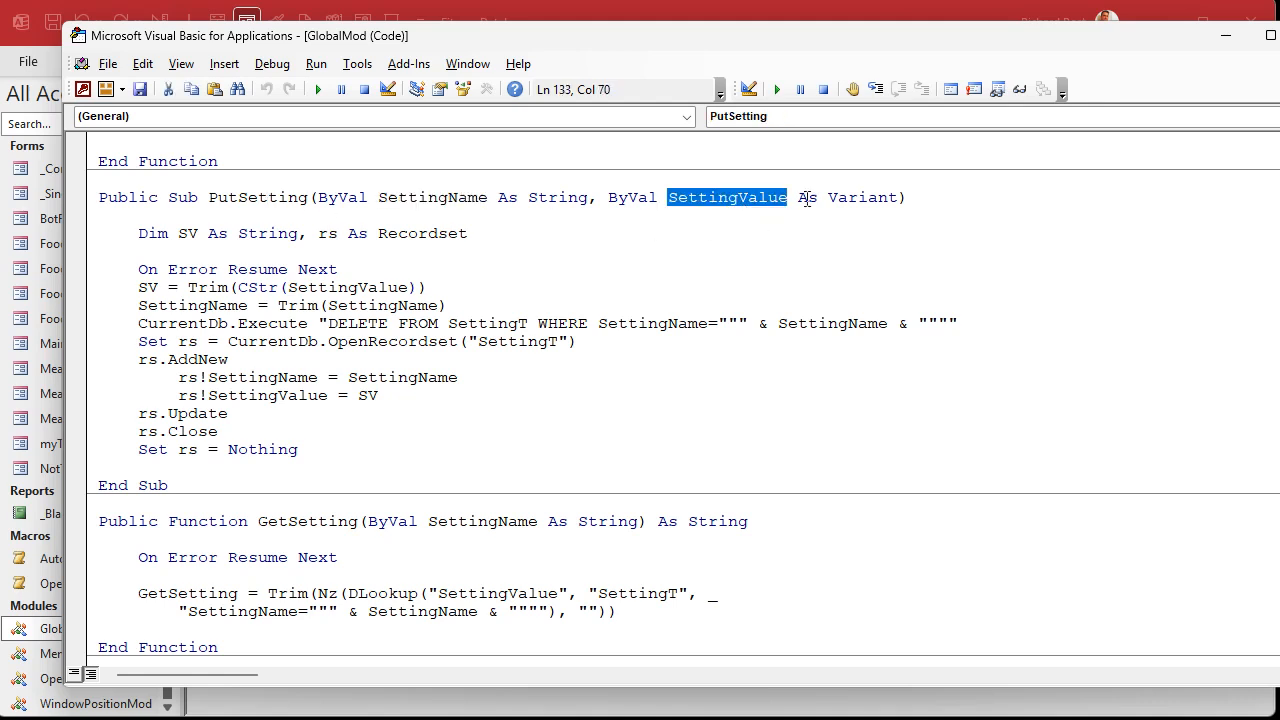
double_click(862, 197)
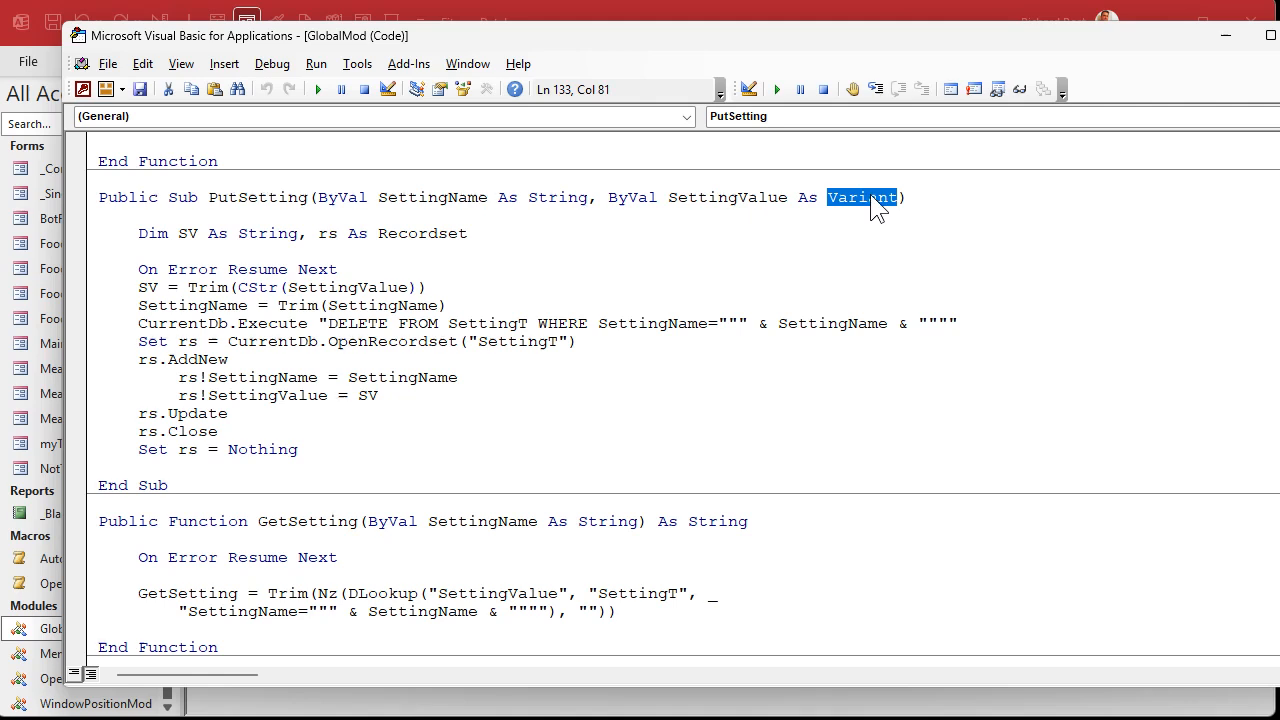
mouse_move(888, 212)
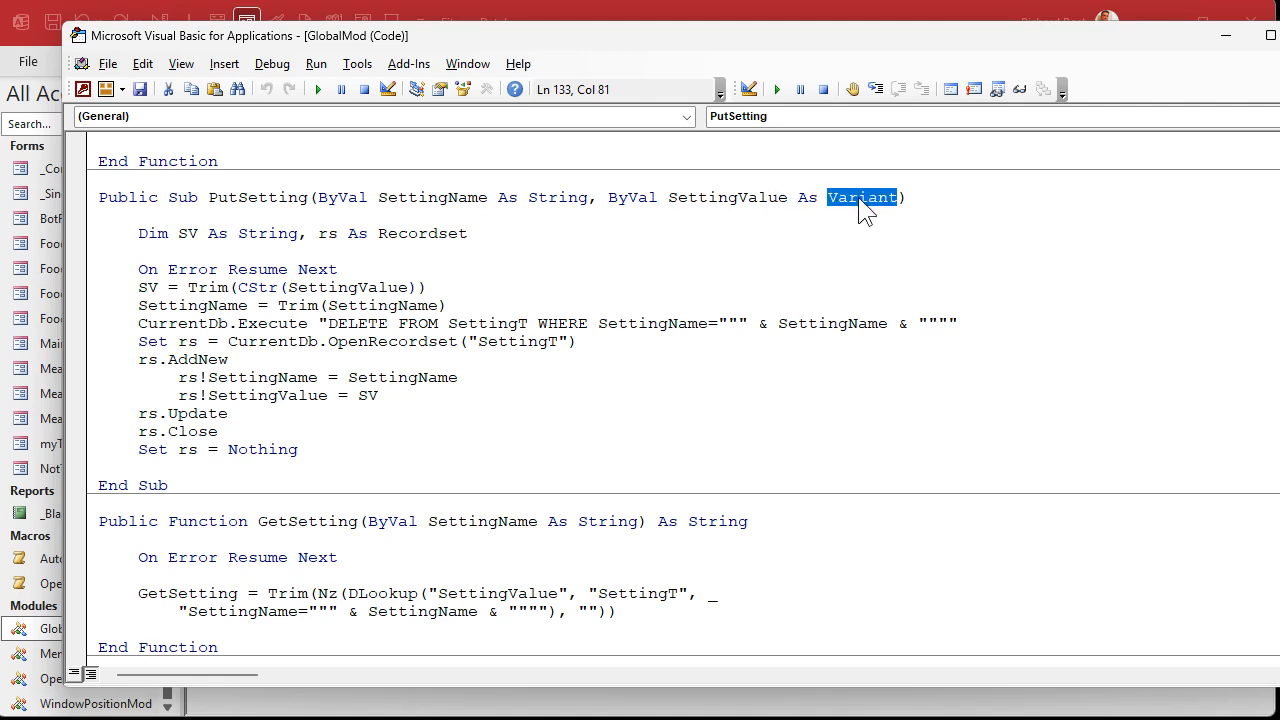
double_click(631, 197)
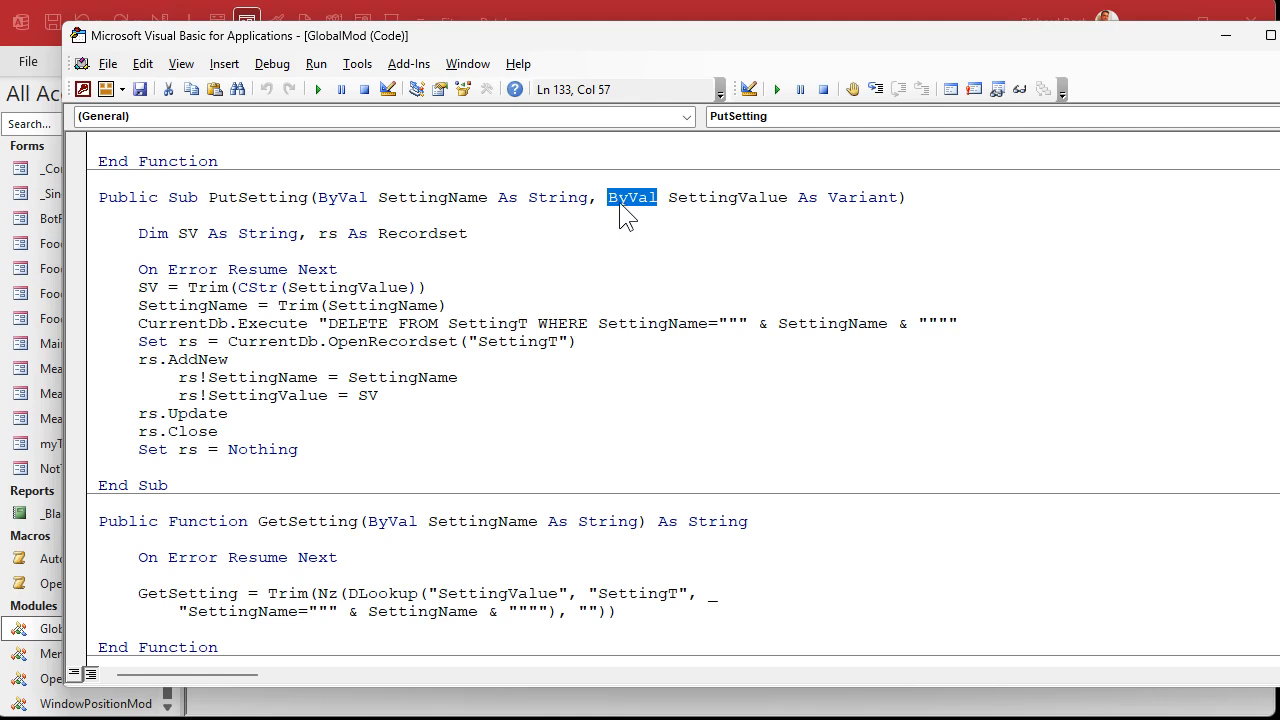
double_click(341, 197)
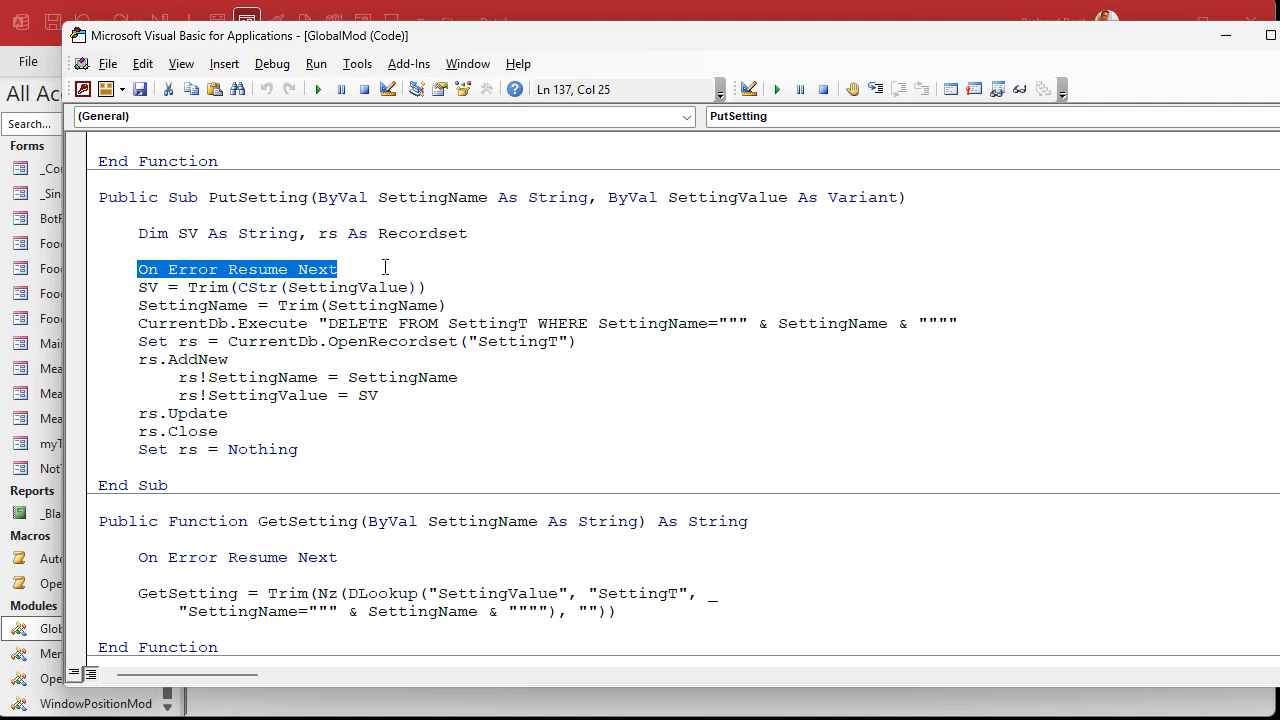
mouse_move(315, 285)
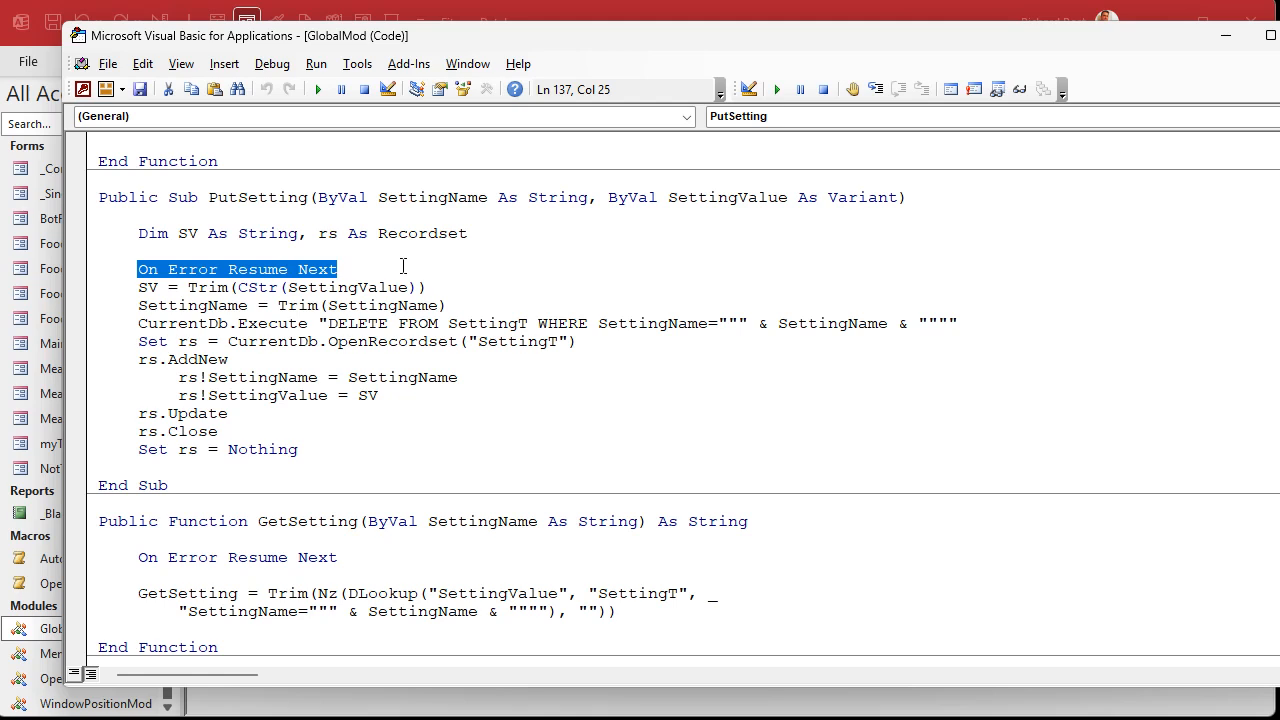
mouse_move(571, 279)
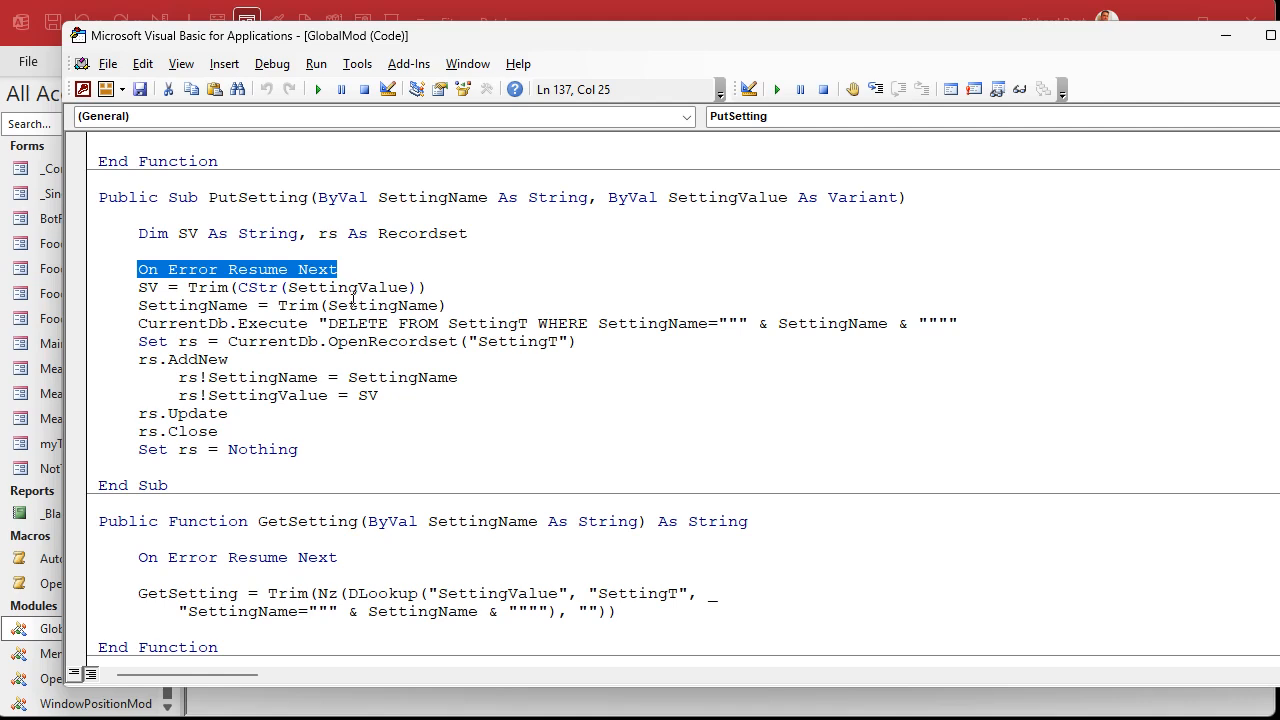
- Review PutSetting's CStr conversion, Trim of SettingName and the DELETE statement line
double_click(347, 287)
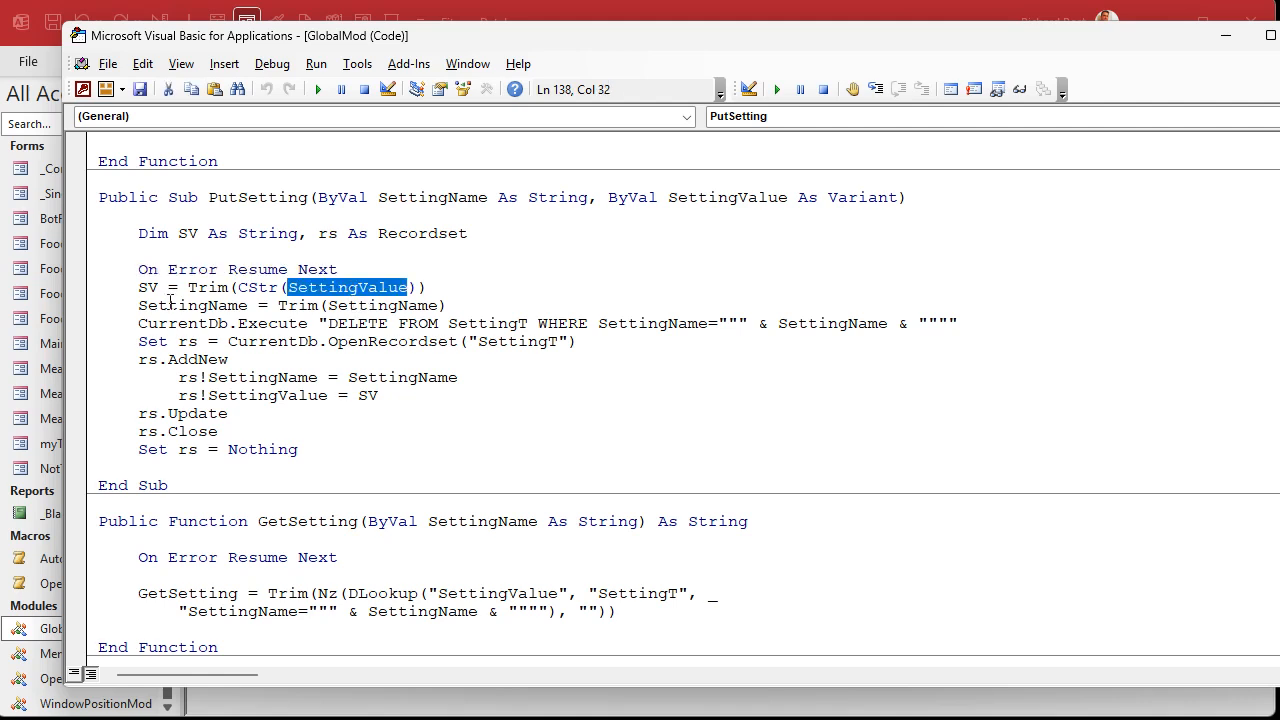
double_click(192, 305)
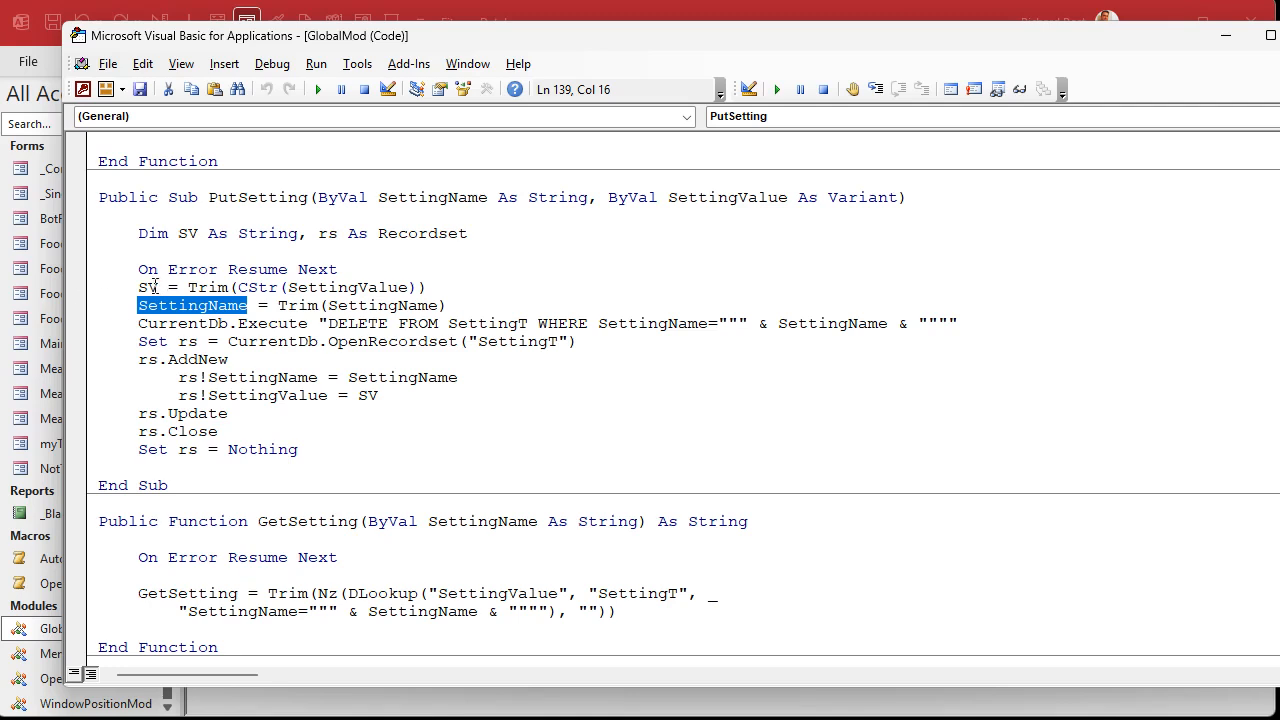
double_click(727, 197)
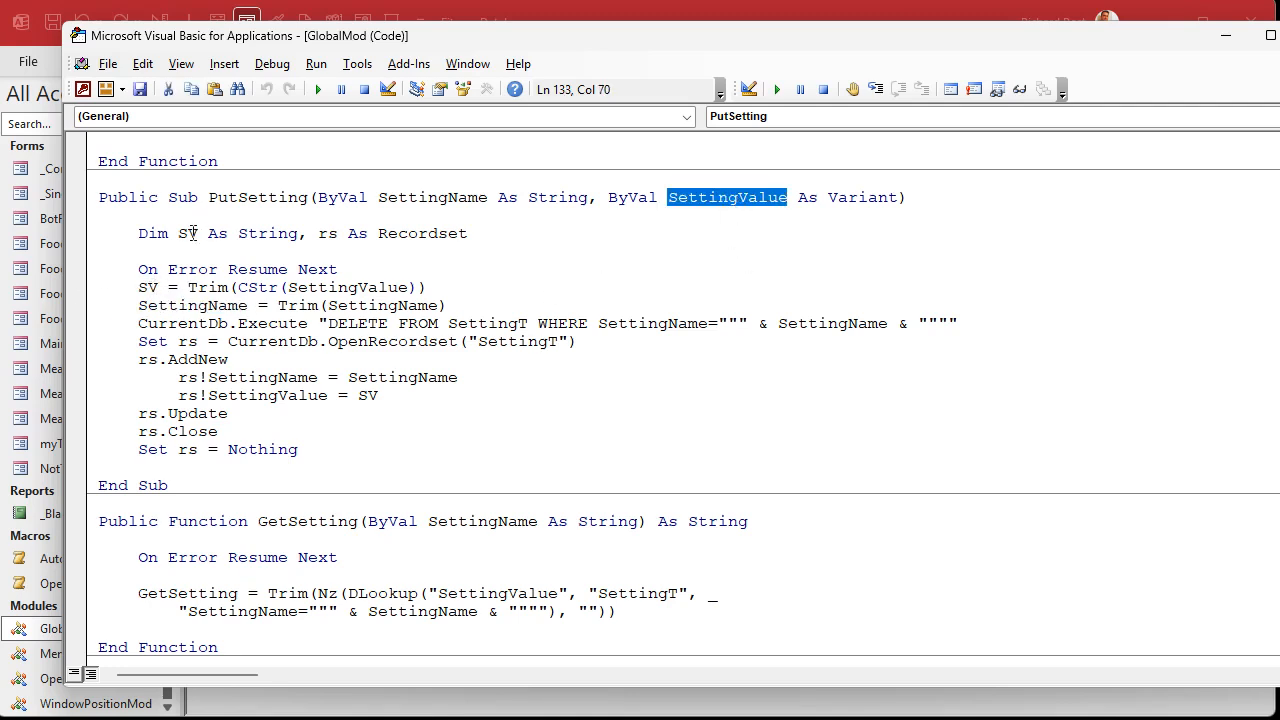
double_click(187, 233)
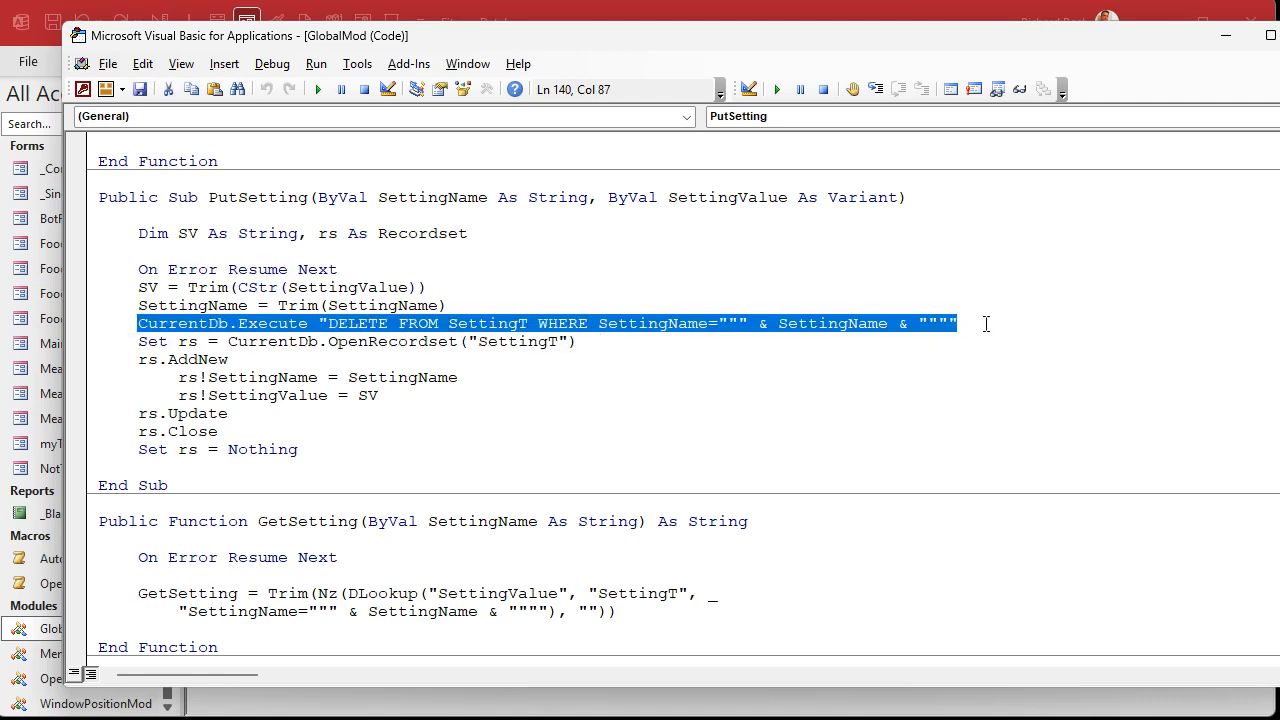
mouse_move(645, 308)
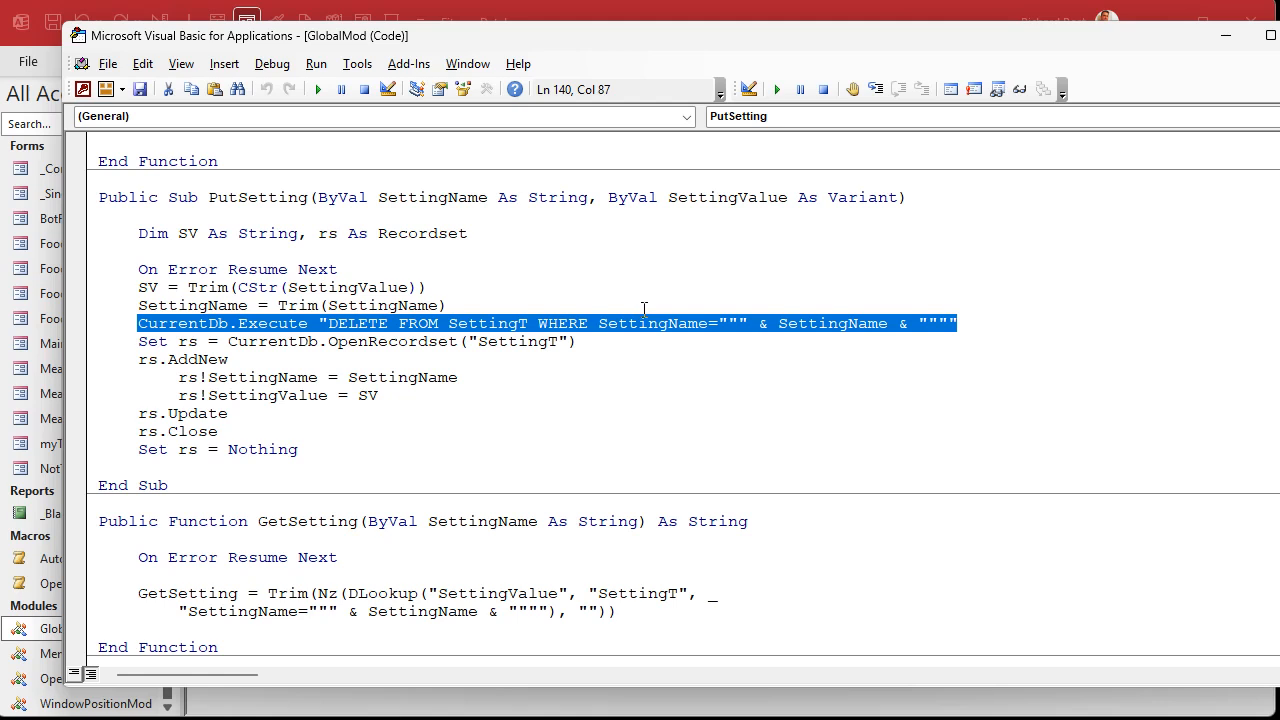
mouse_move(625, 340)
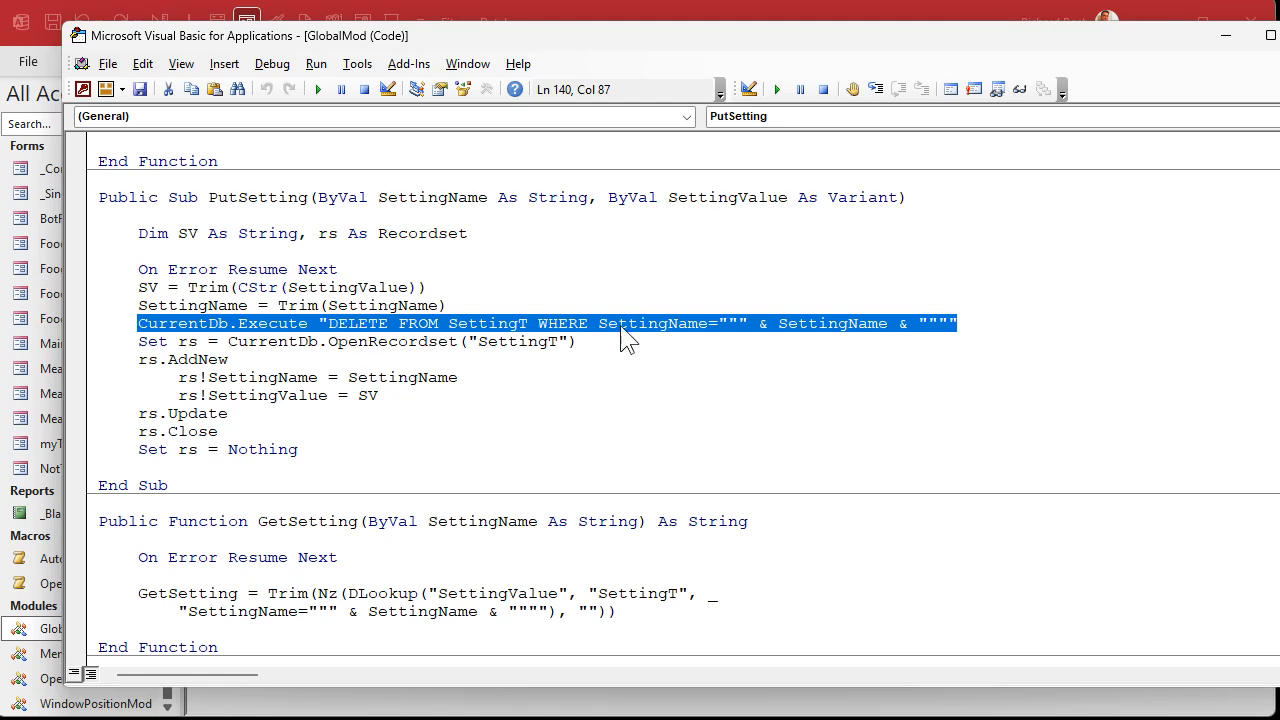
left_click(985, 320)
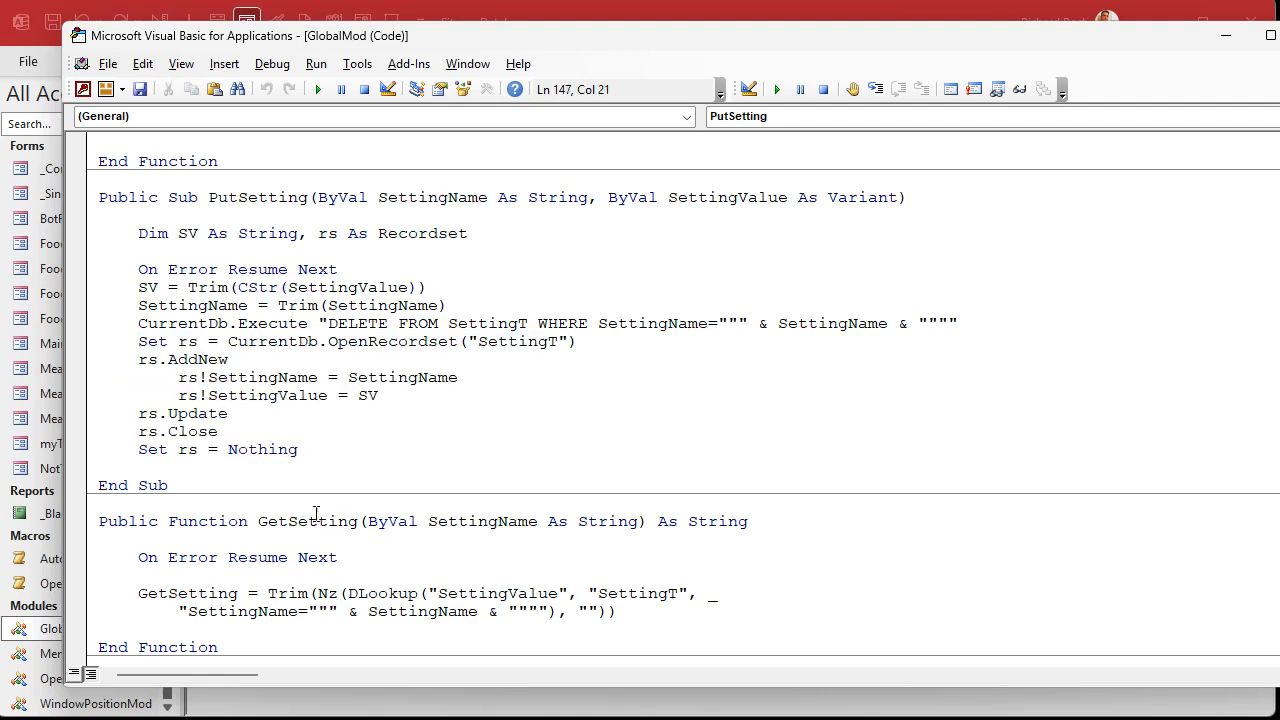
- Select the GetSetting function name for review, then deselect it
double_click(187, 592)
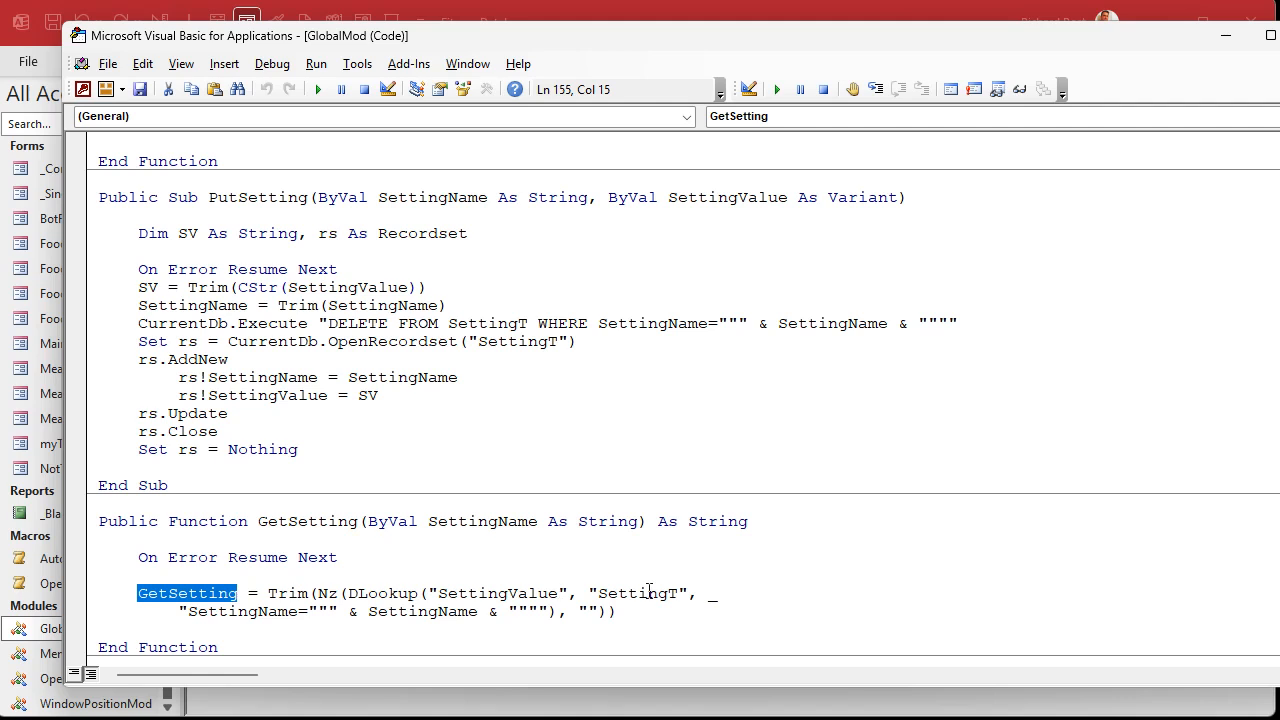
mouse_move(485, 501)
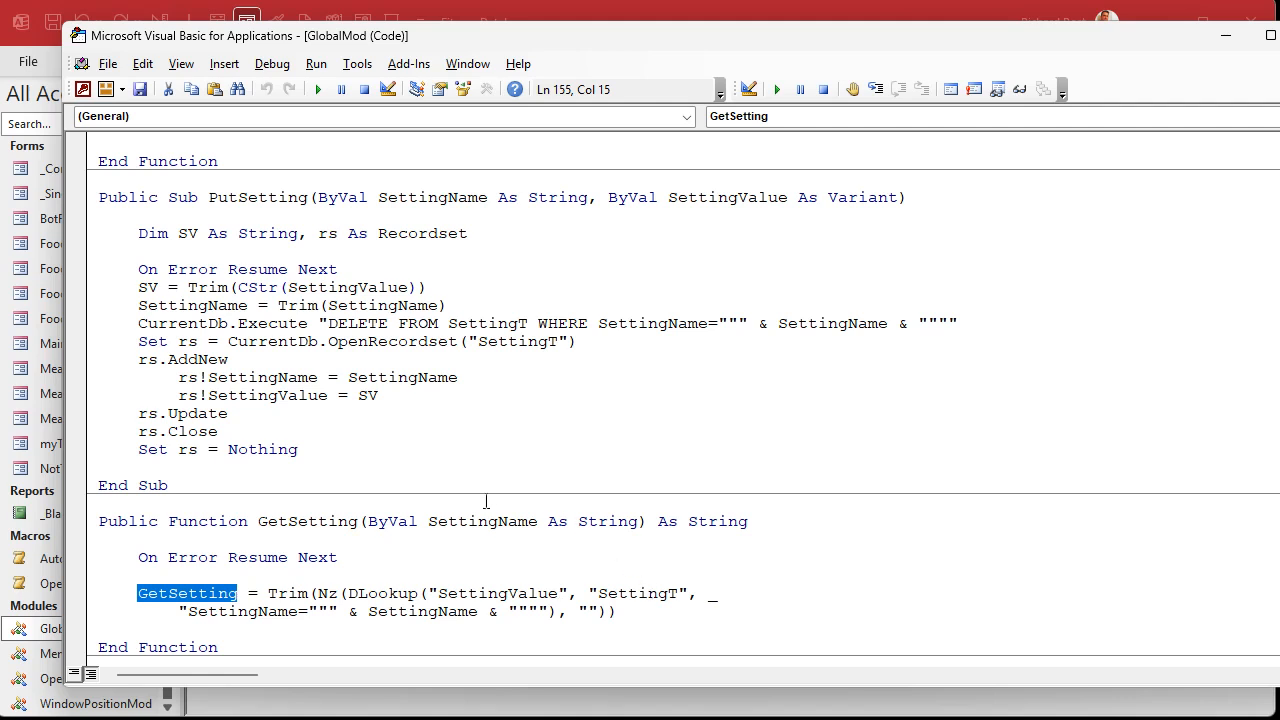
double_click(481, 521)
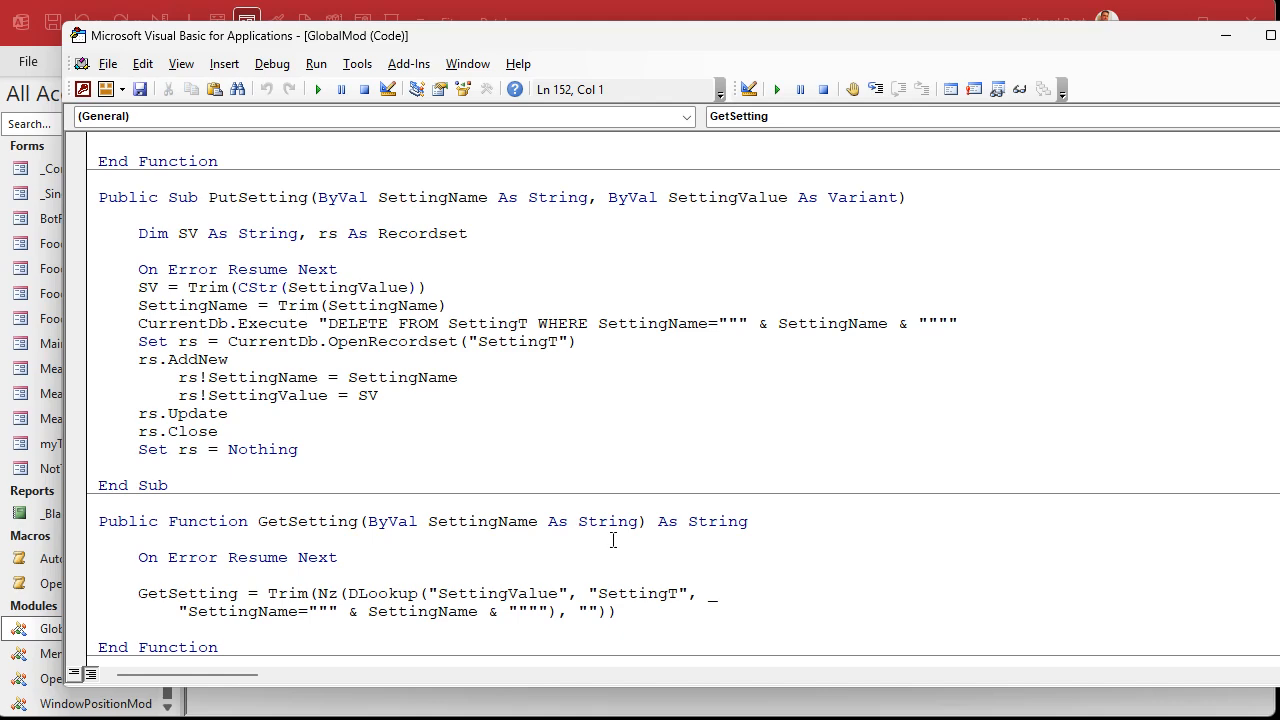
left_click(99, 539)
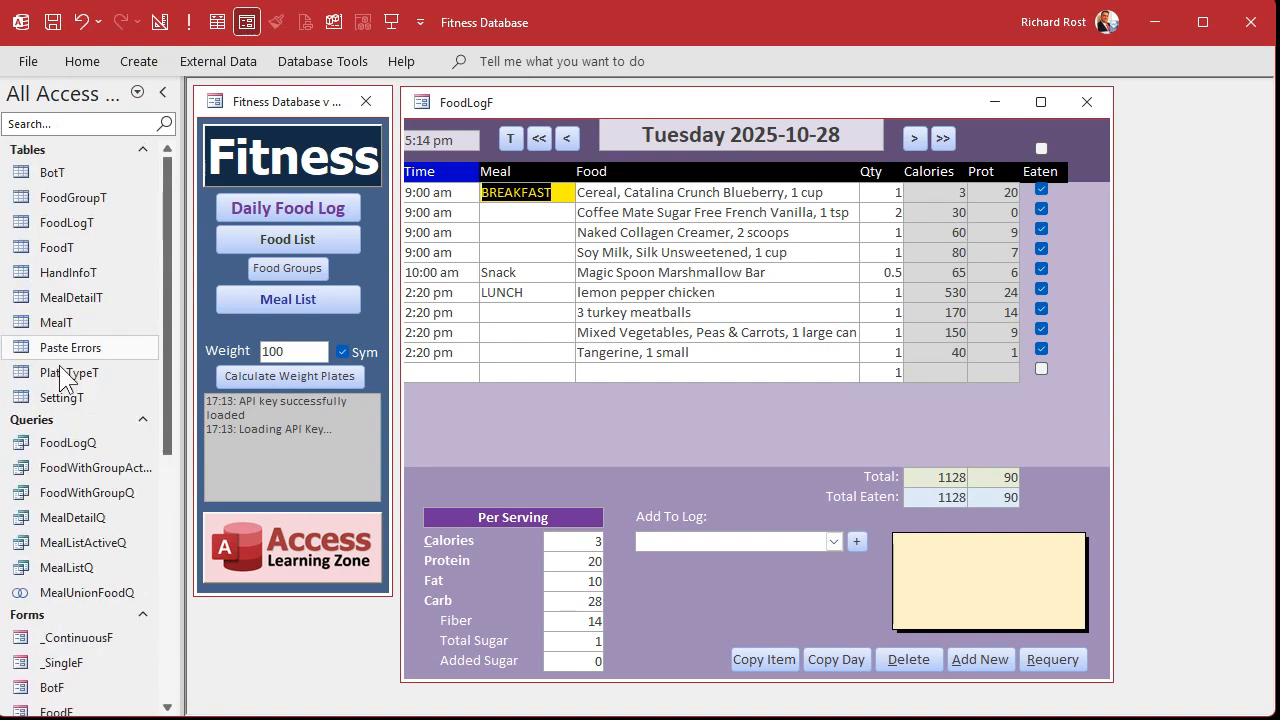
- Open SettingT and mark the DailyCalorieGoal 2000 and DailyProteinGoal 200 rows
double_click(61, 397)
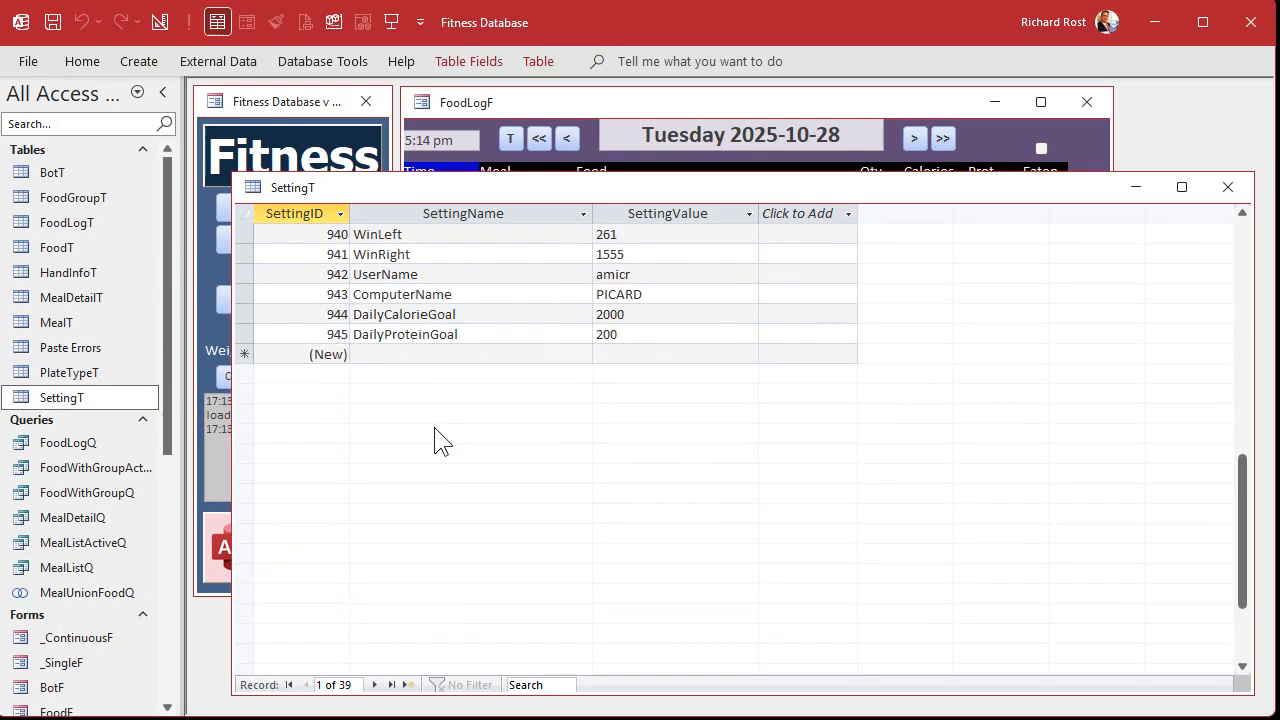
mouse_move(478, 525)
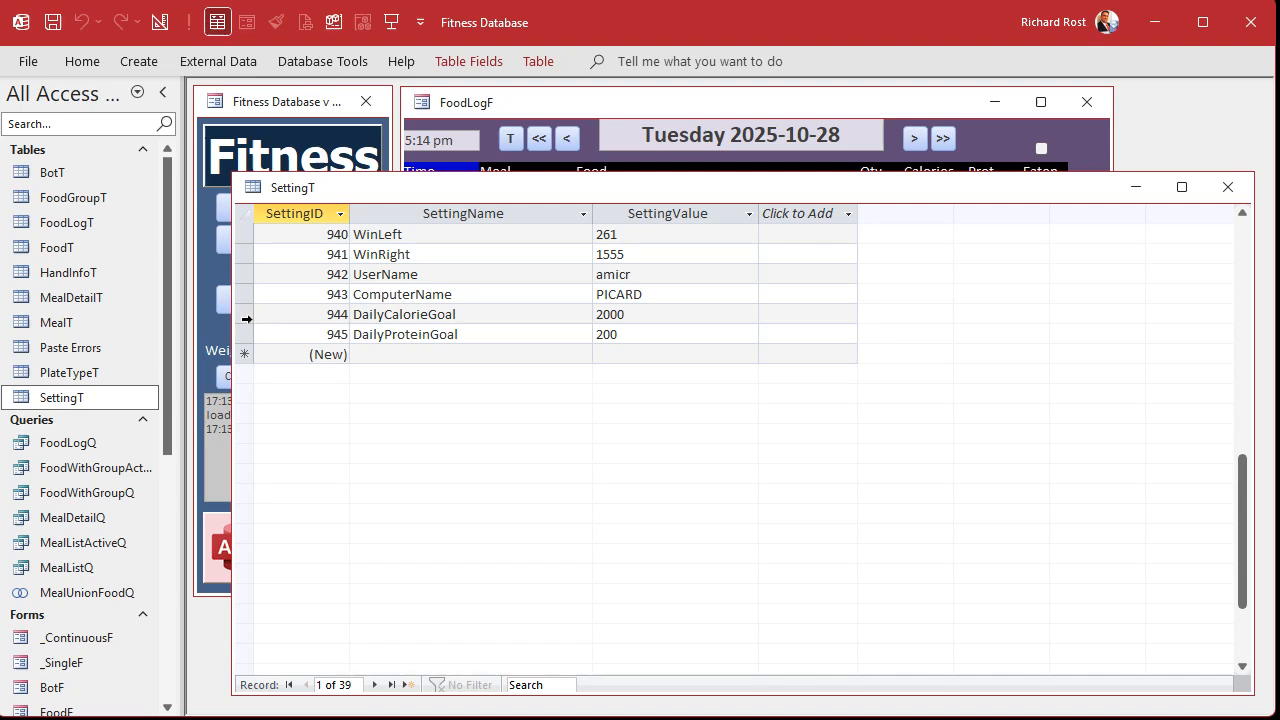
left_click_drag(246, 314, 246, 334)
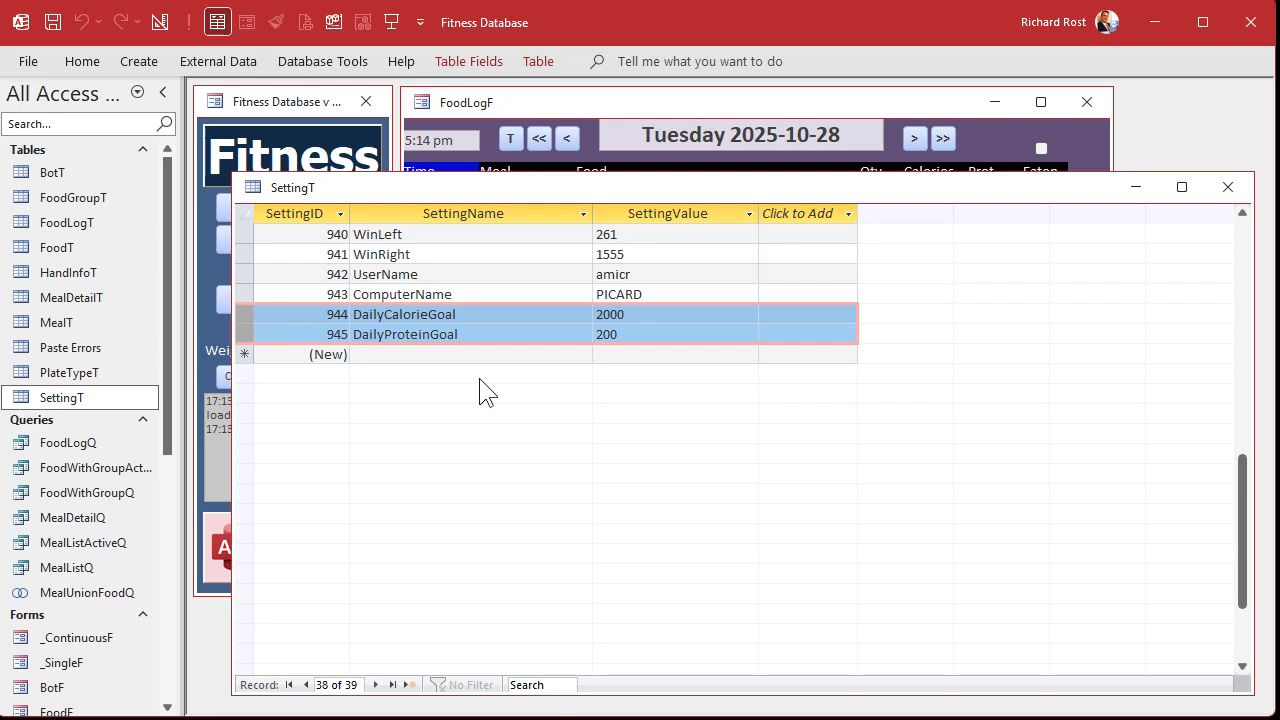
mouse_move(521, 298)
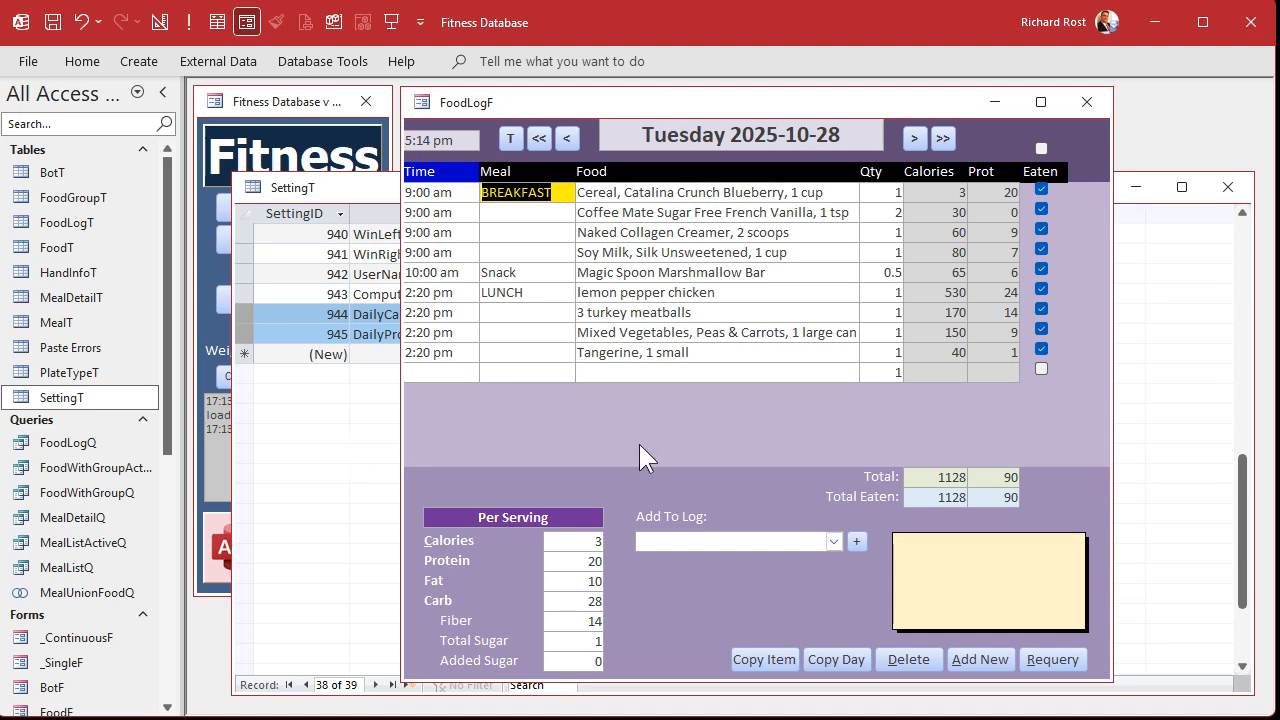
mouse_move(610, 457)
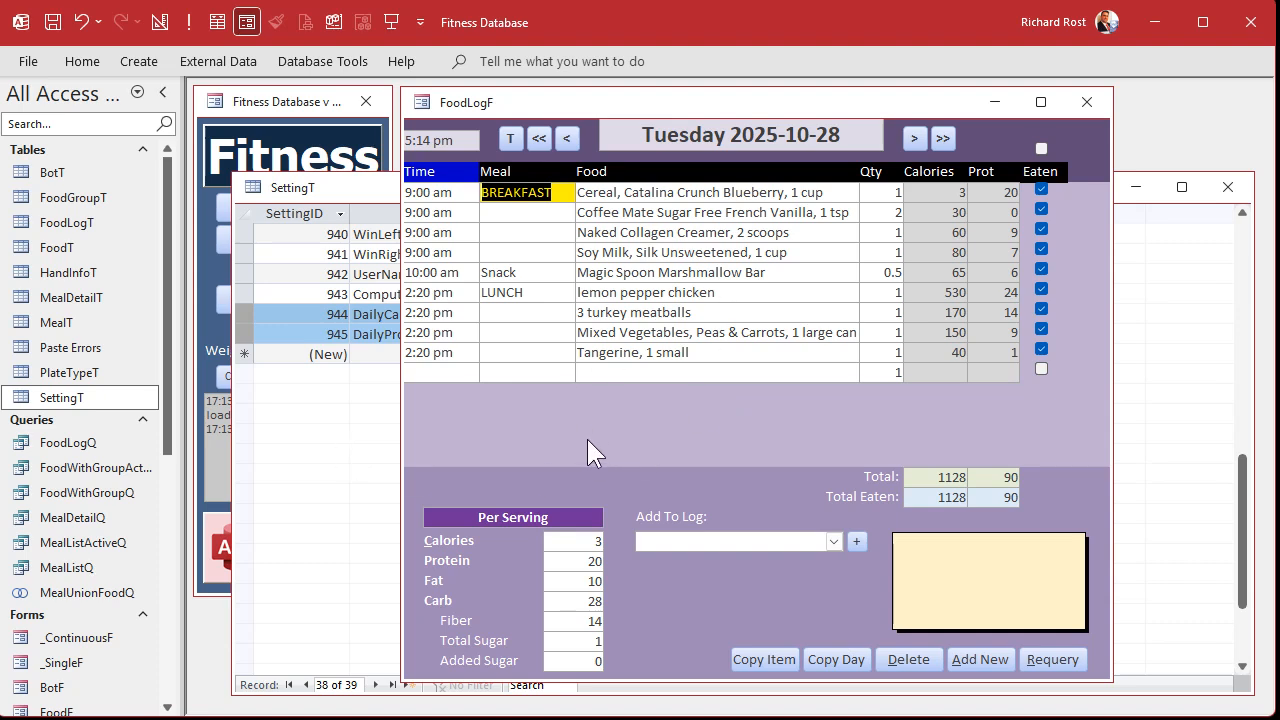
mouse_move(580, 245)
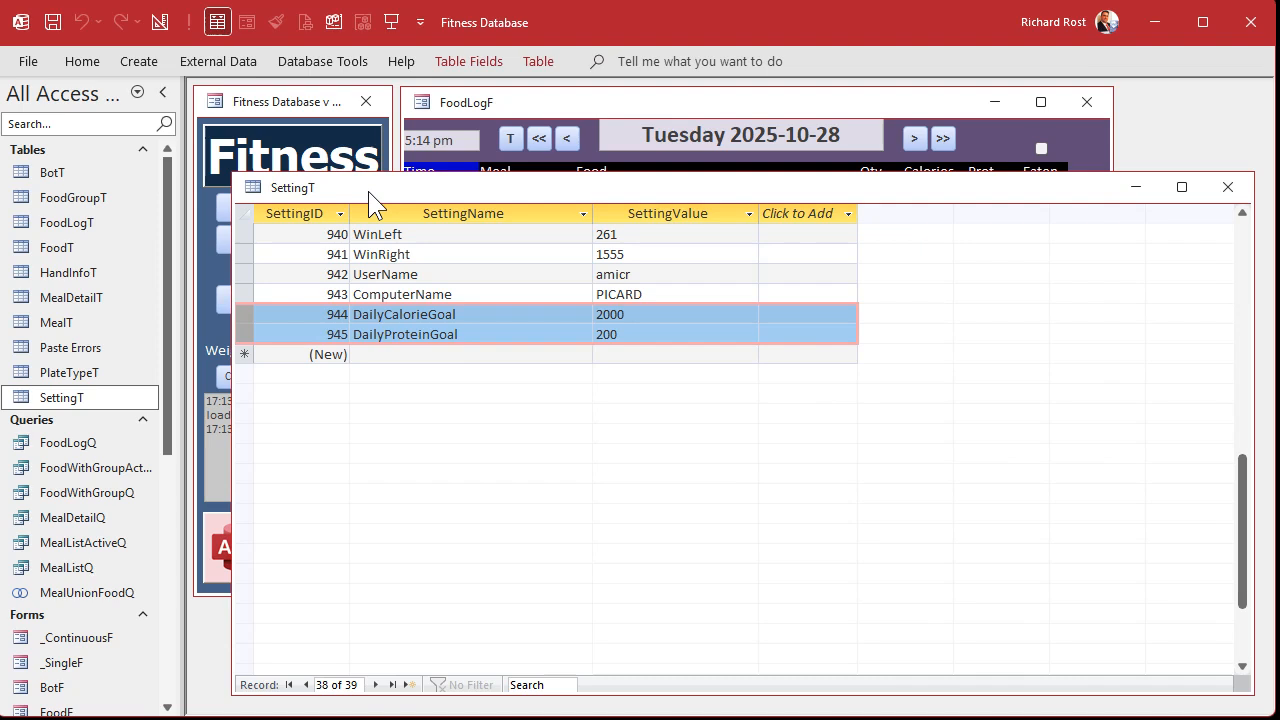
mouse_move(470, 392)
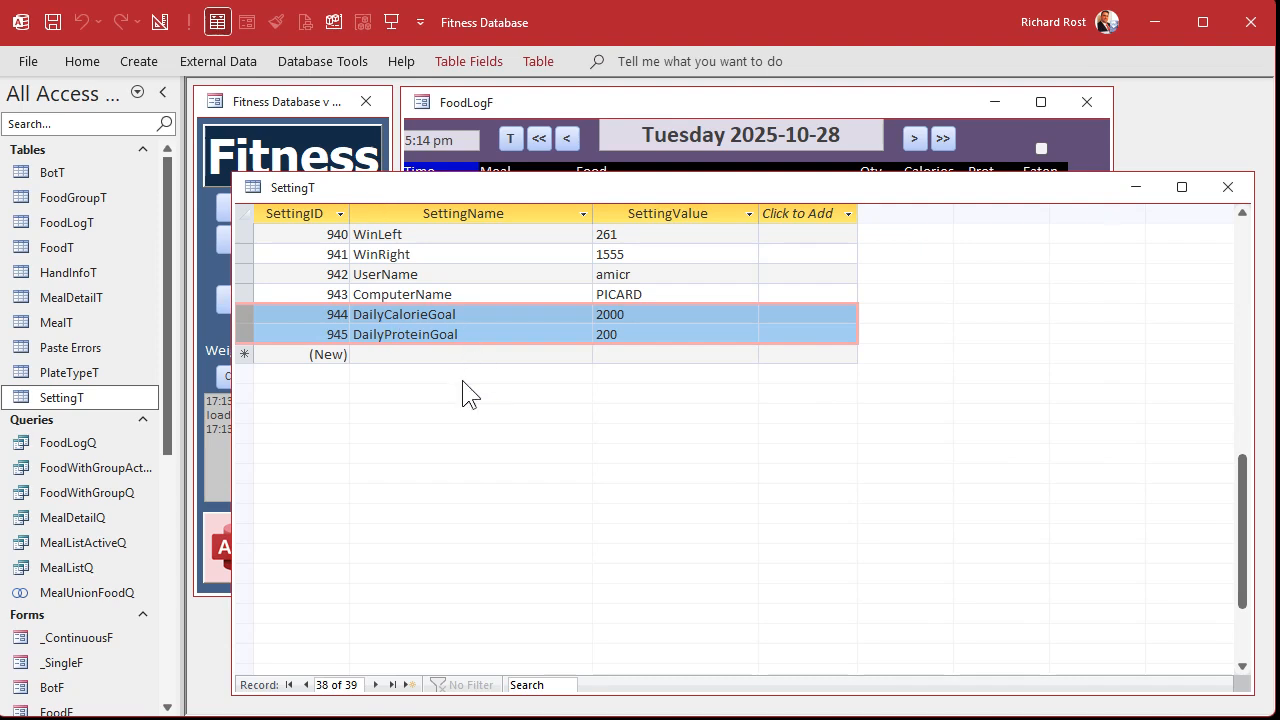
mouse_move(514, 393)
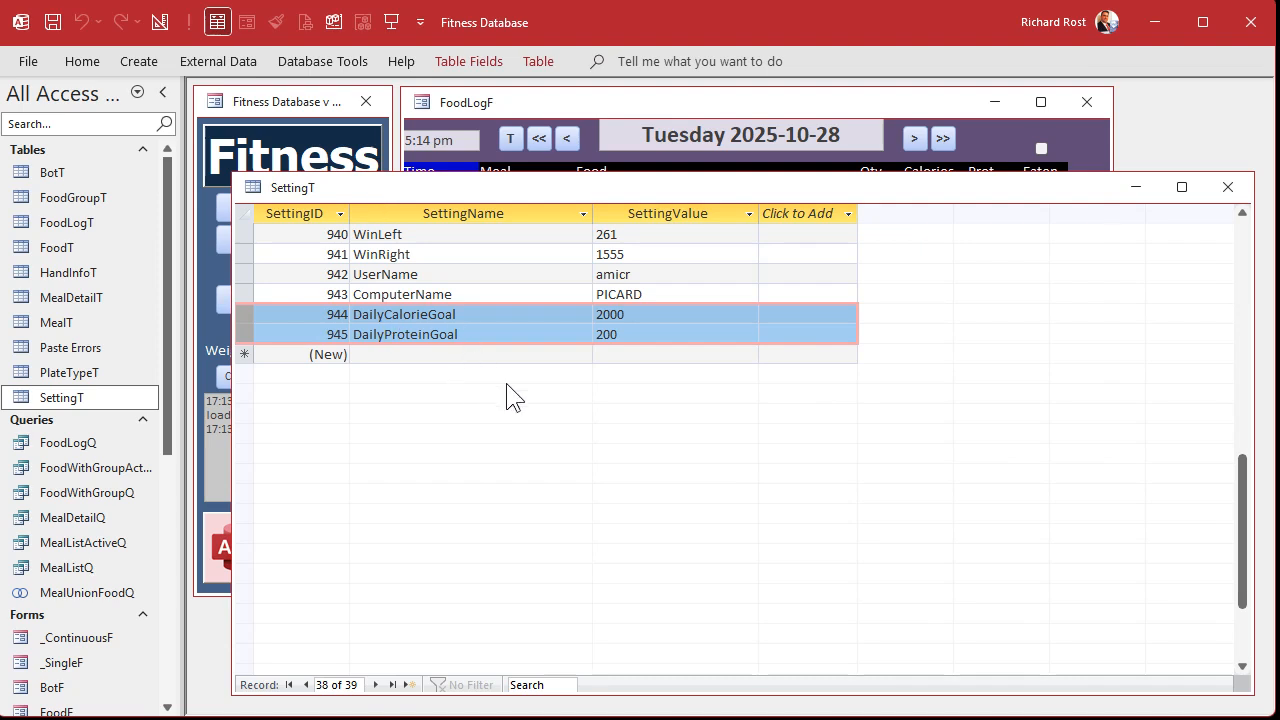
- Close the SettingT table, leaving the food log form showing
left_click(1227, 187)
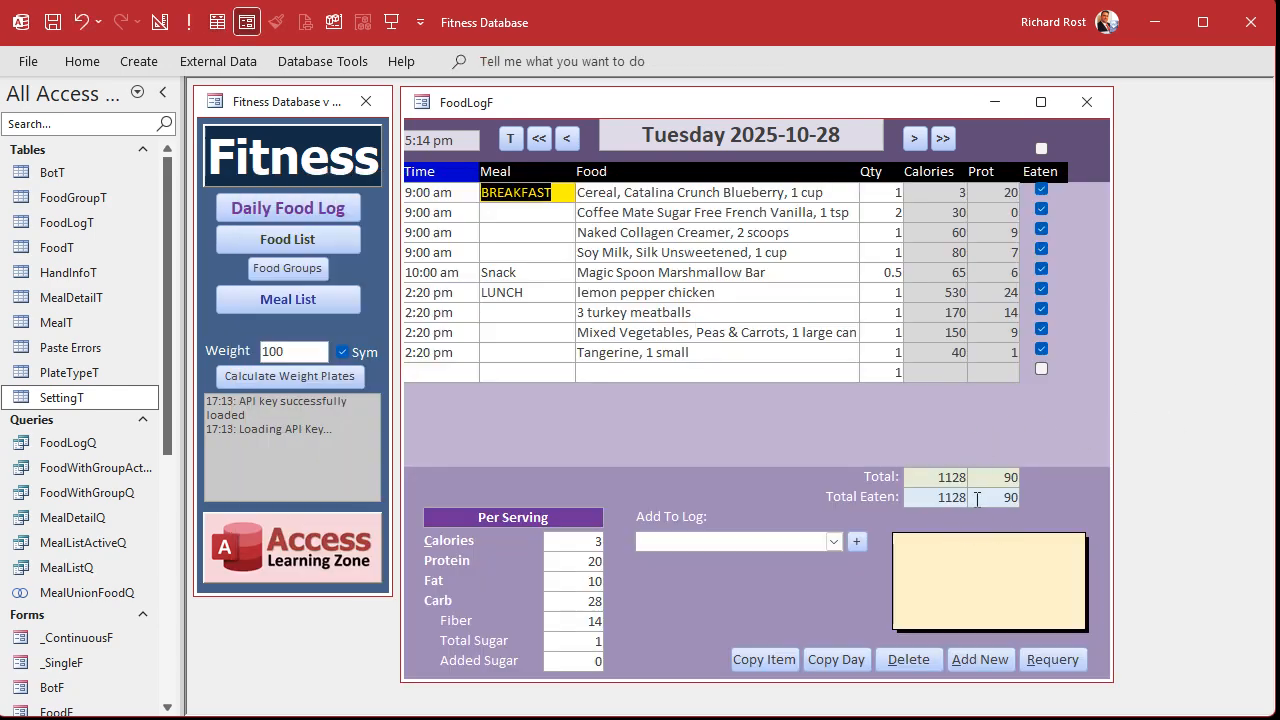
- Step the food log back from Tuesday to Sunday 2025-10-26
left_click(566, 138)
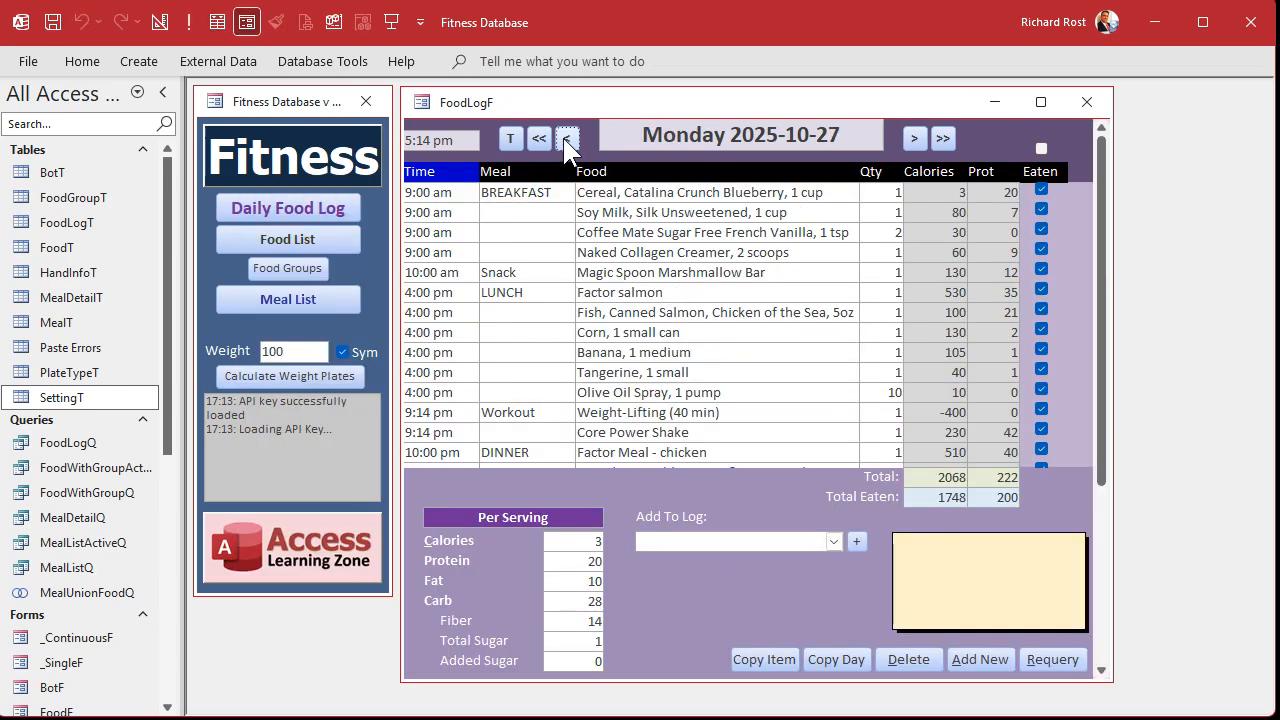
left_click(565, 138)
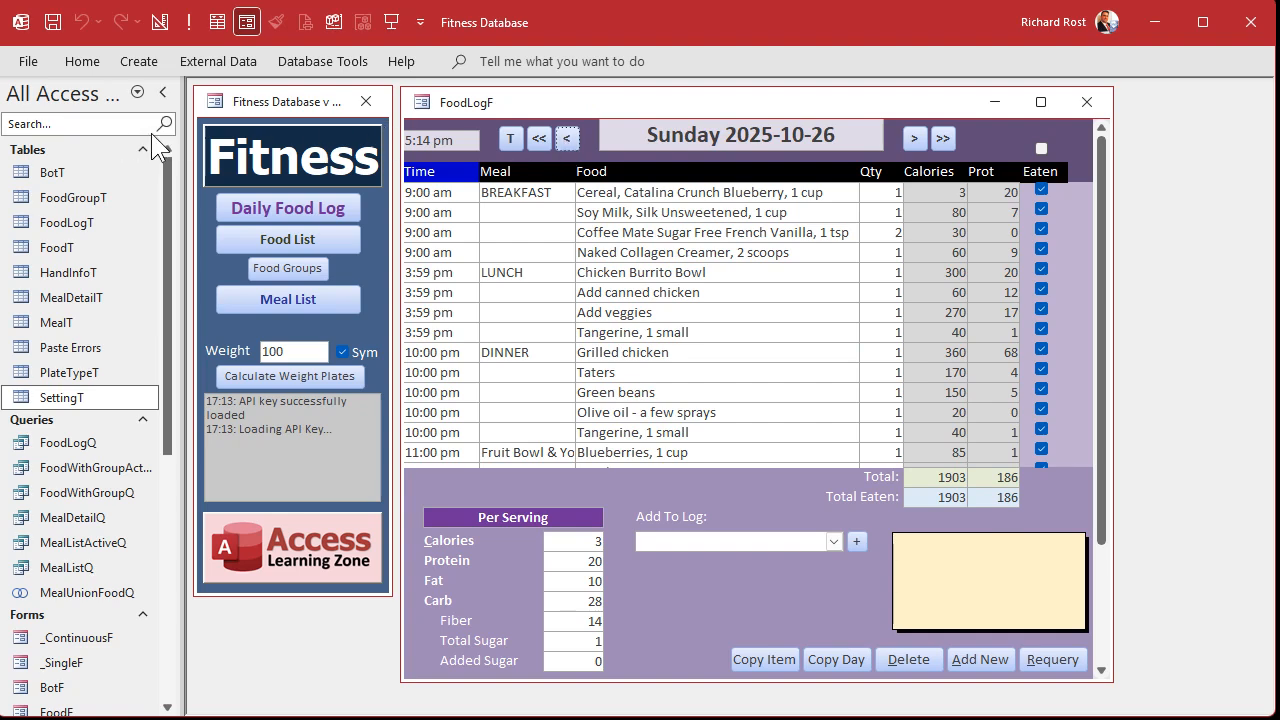
mouse_move(705, 118)
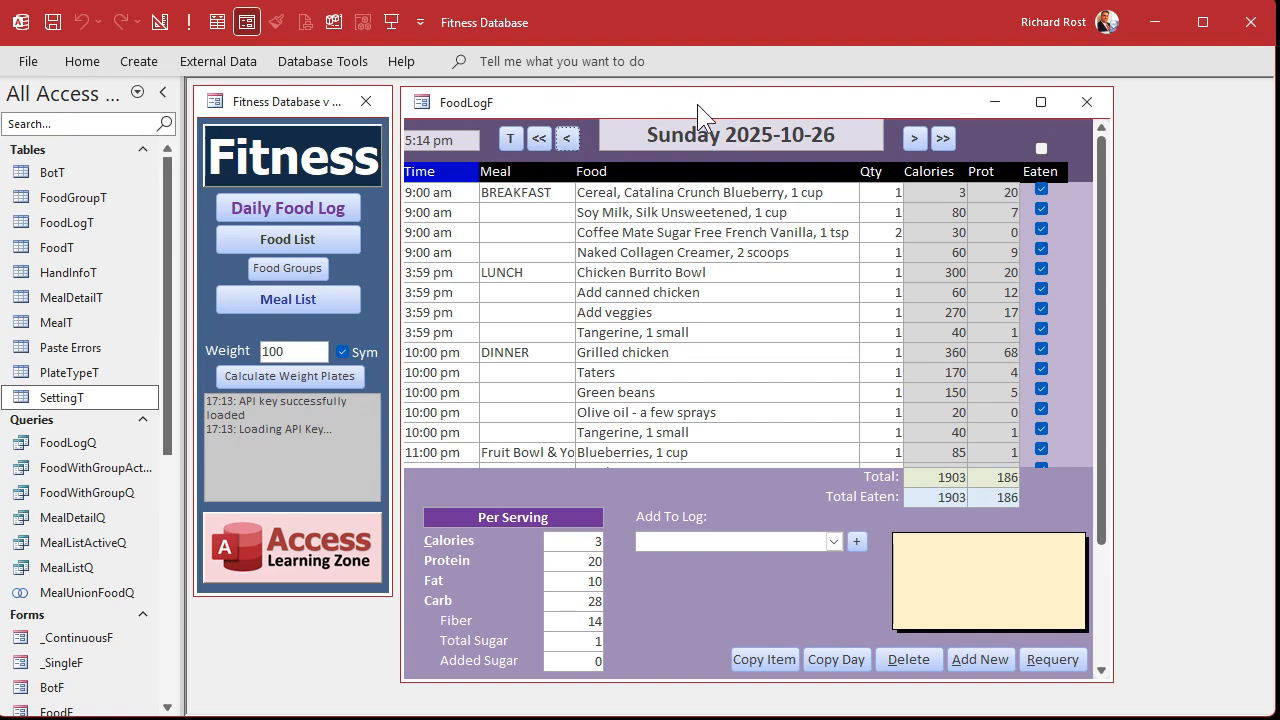
mouse_move(805, 495)
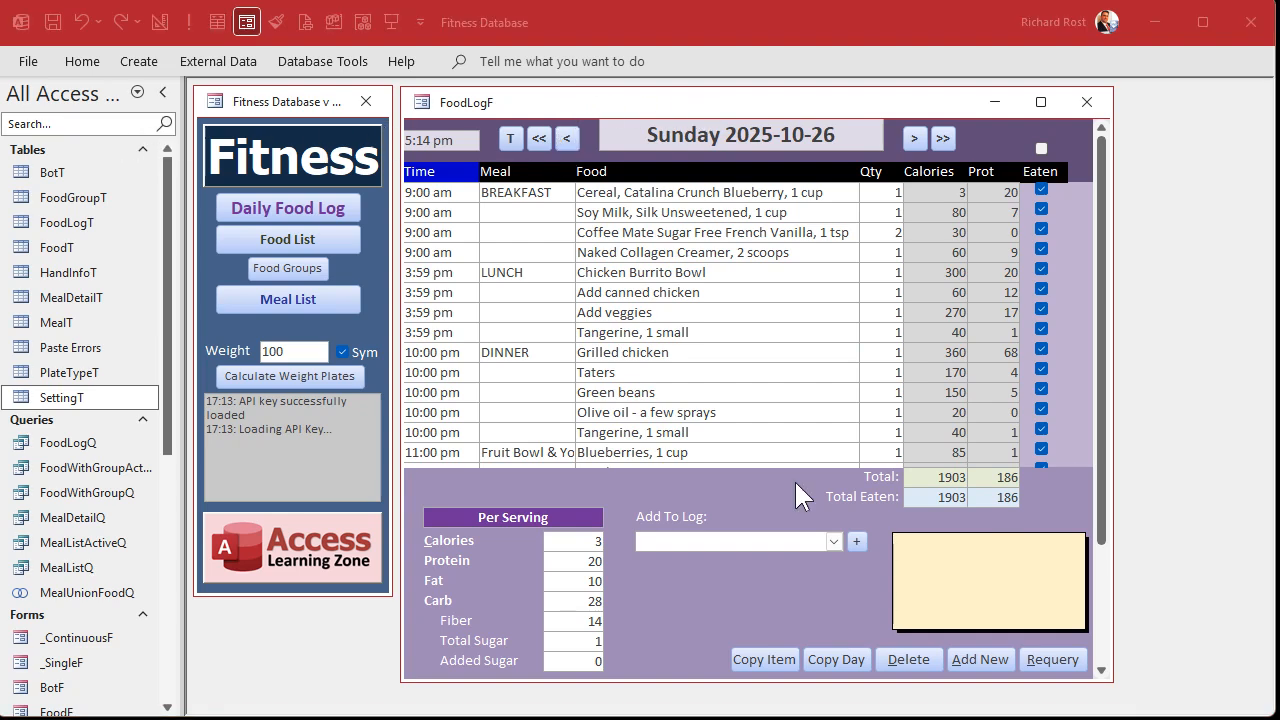
mouse_move(948, 547)
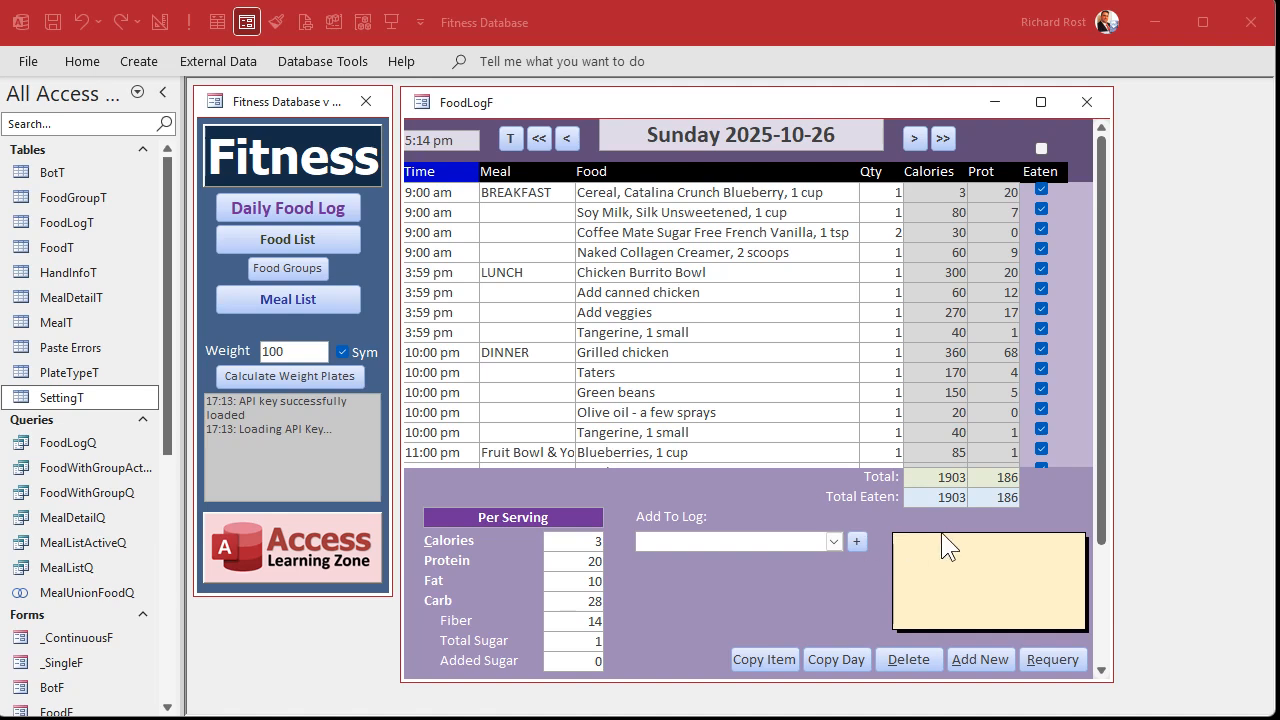
mouse_move(971, 530)
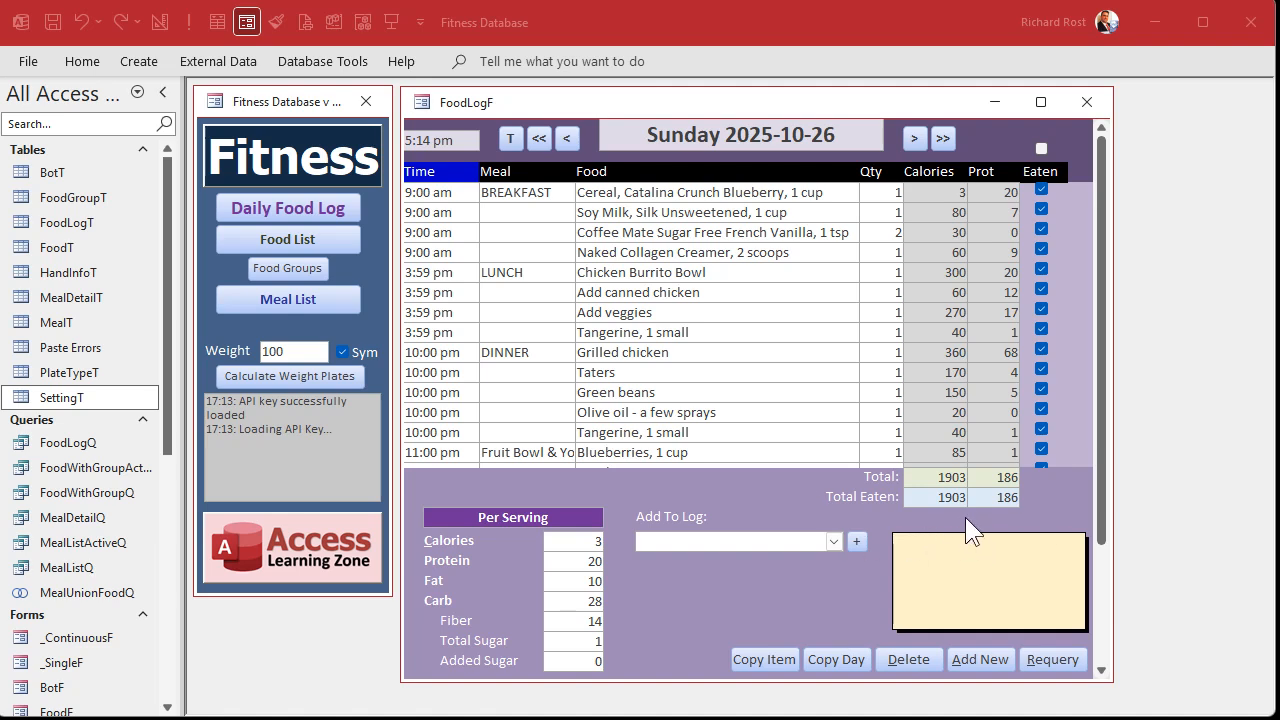